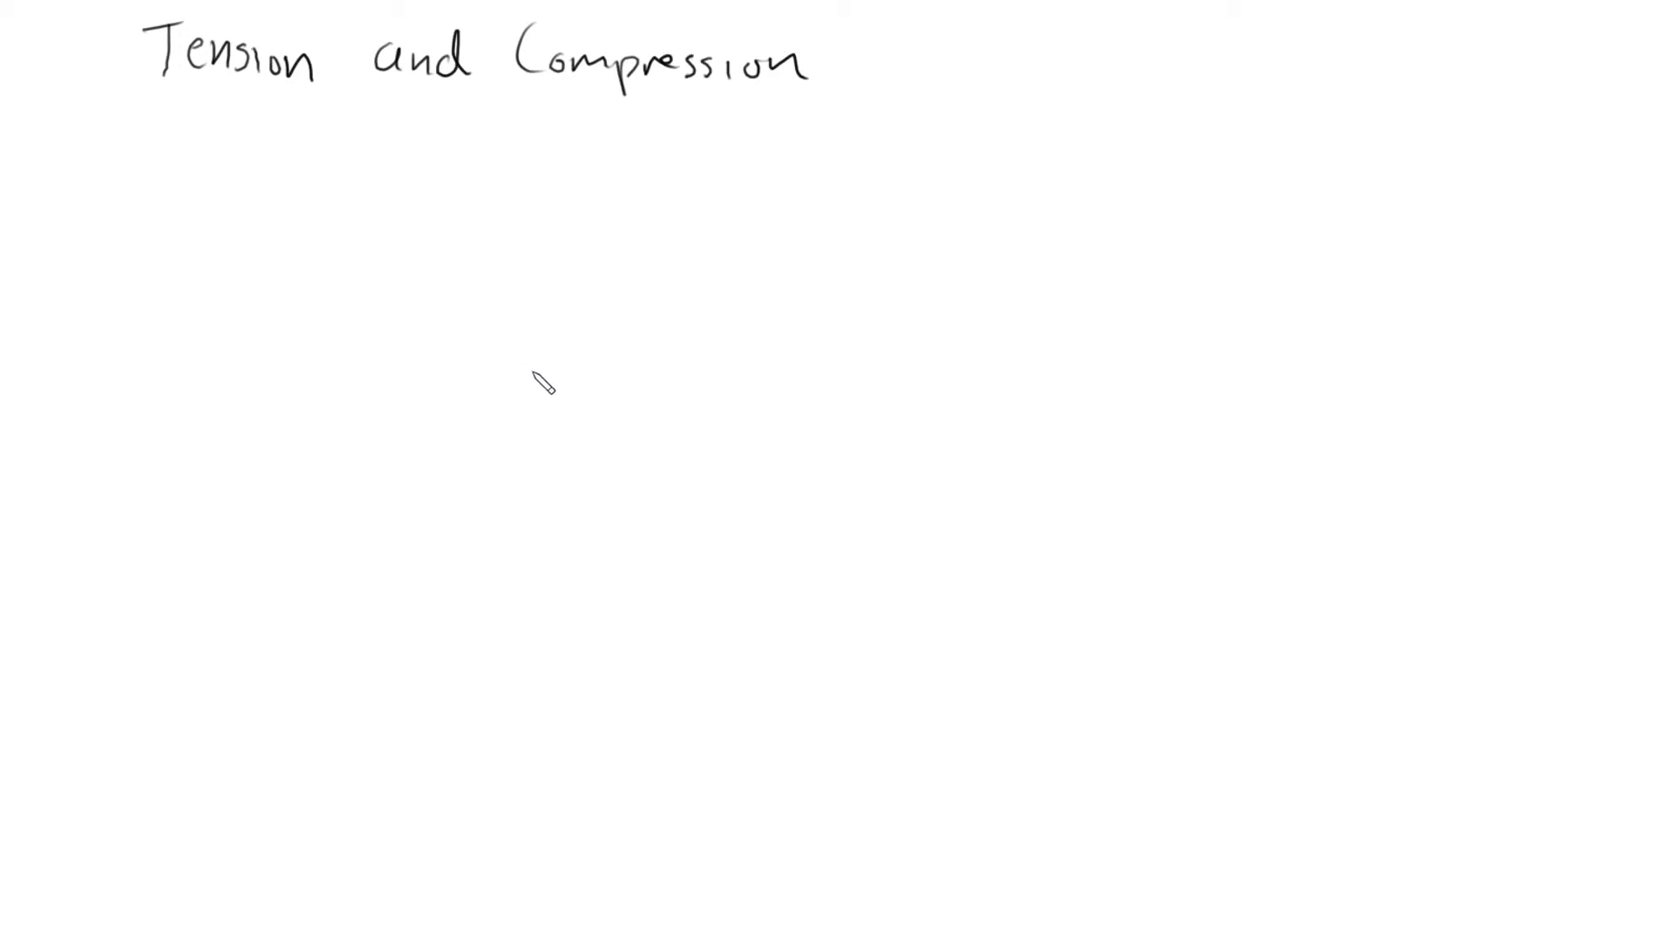
{"action": "mouse_move", "coordinate": [738, 380]}
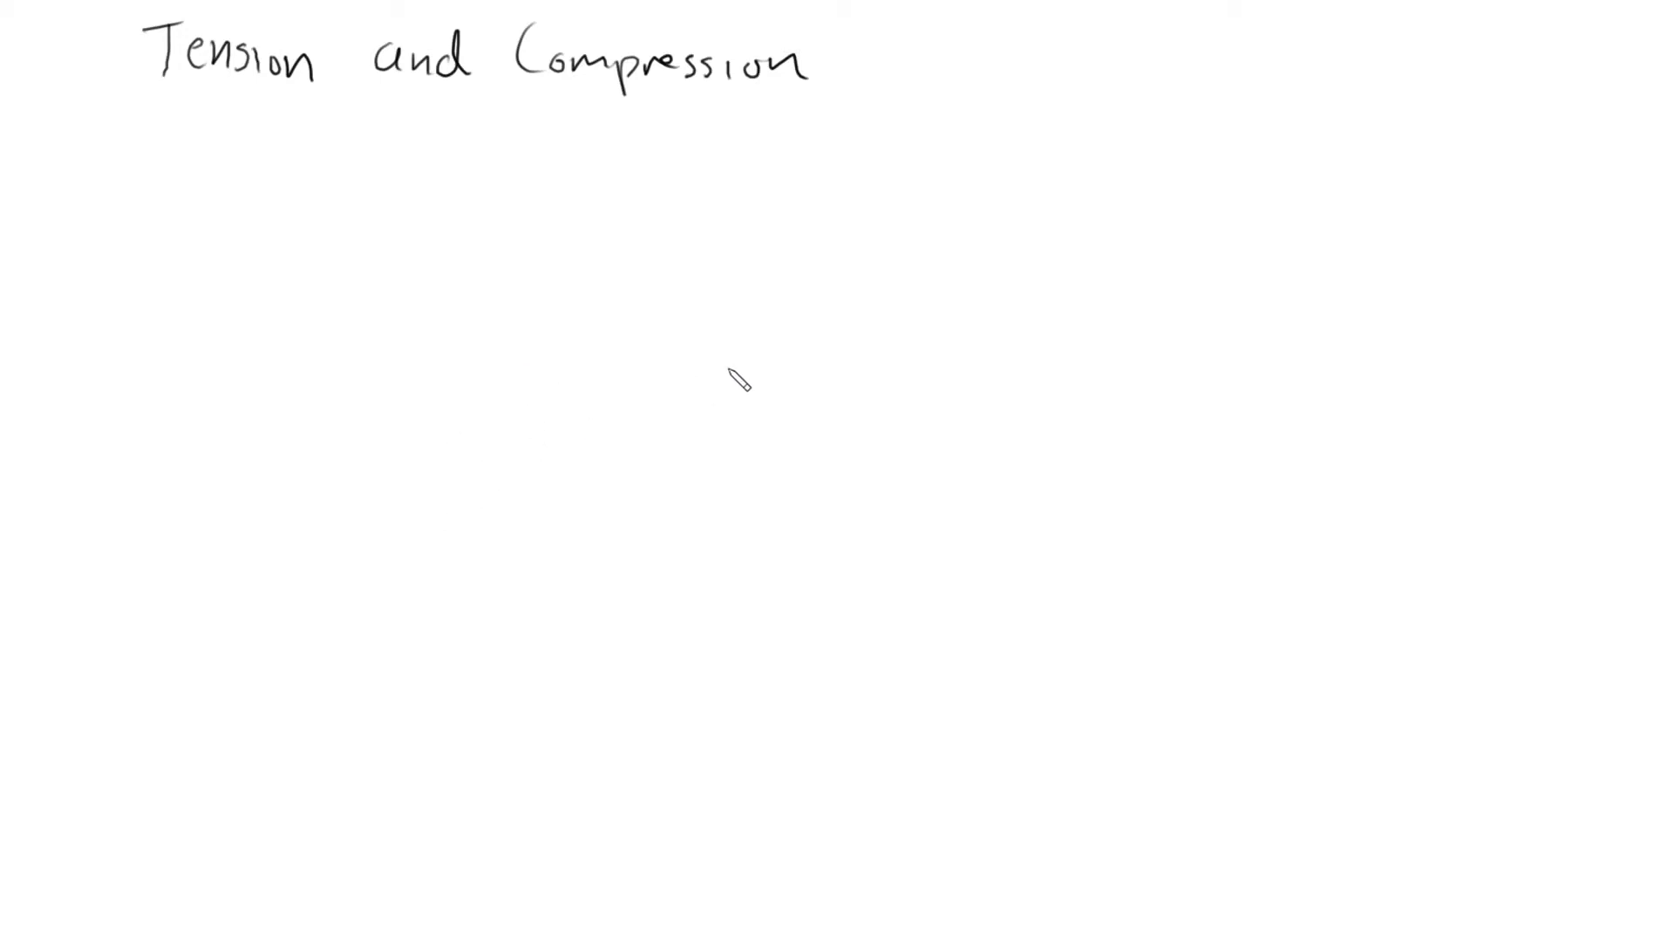
{"action": "mouse_move", "coordinate": [401, 511]}
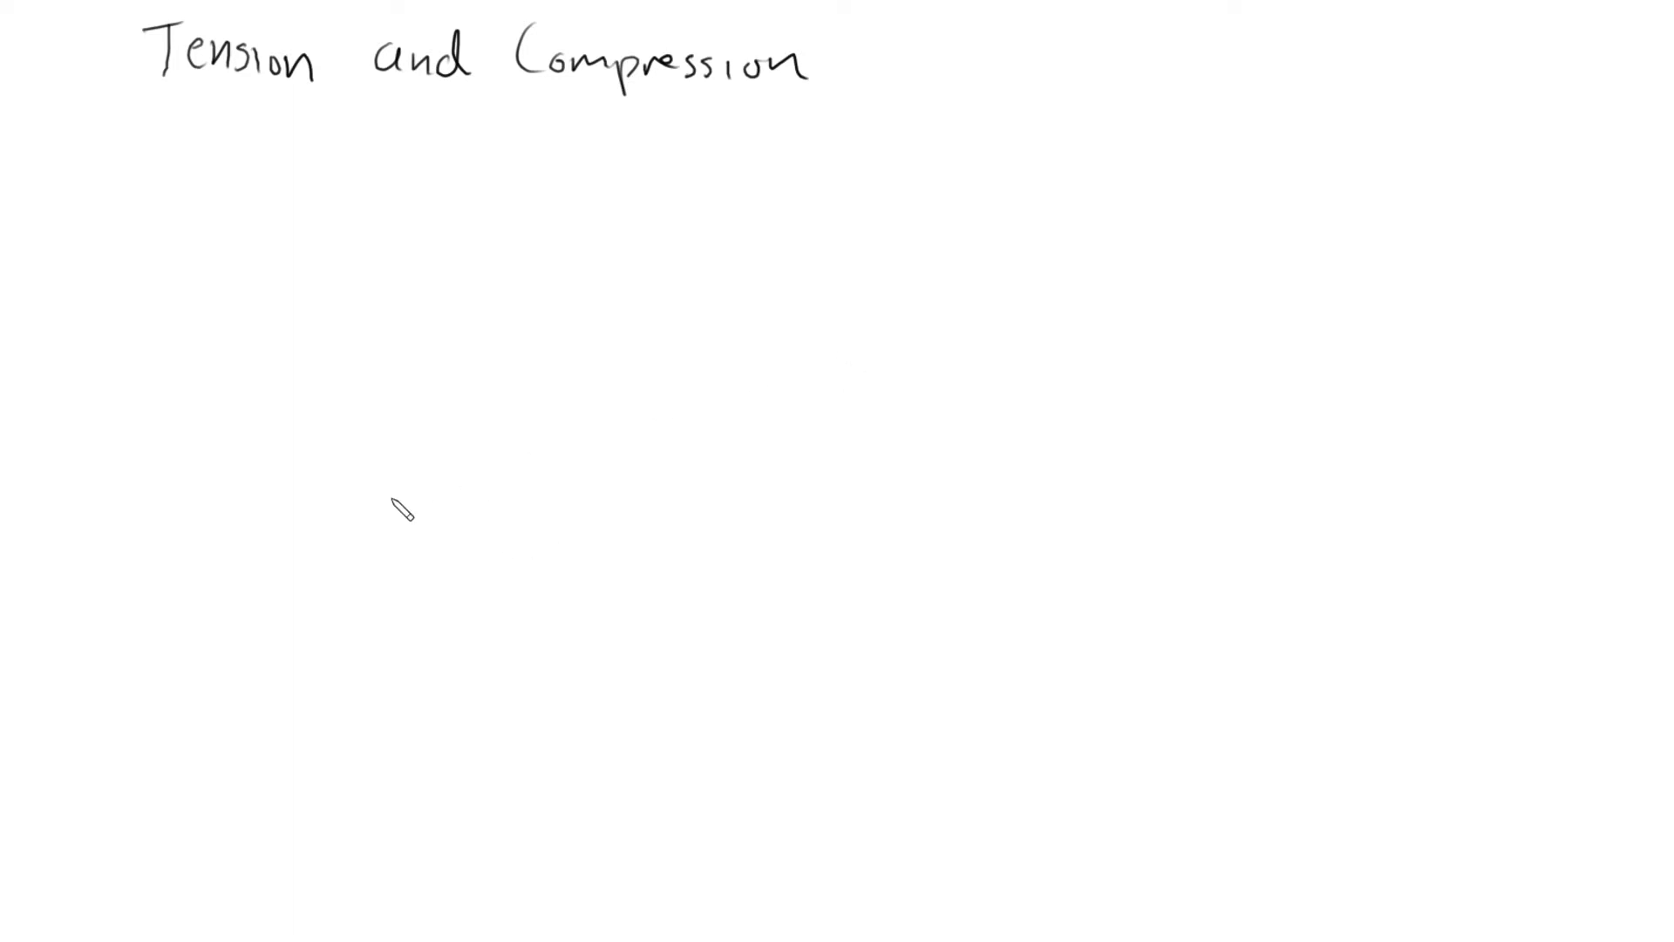
{"action": "mouse_move", "coordinate": [533, 444]}
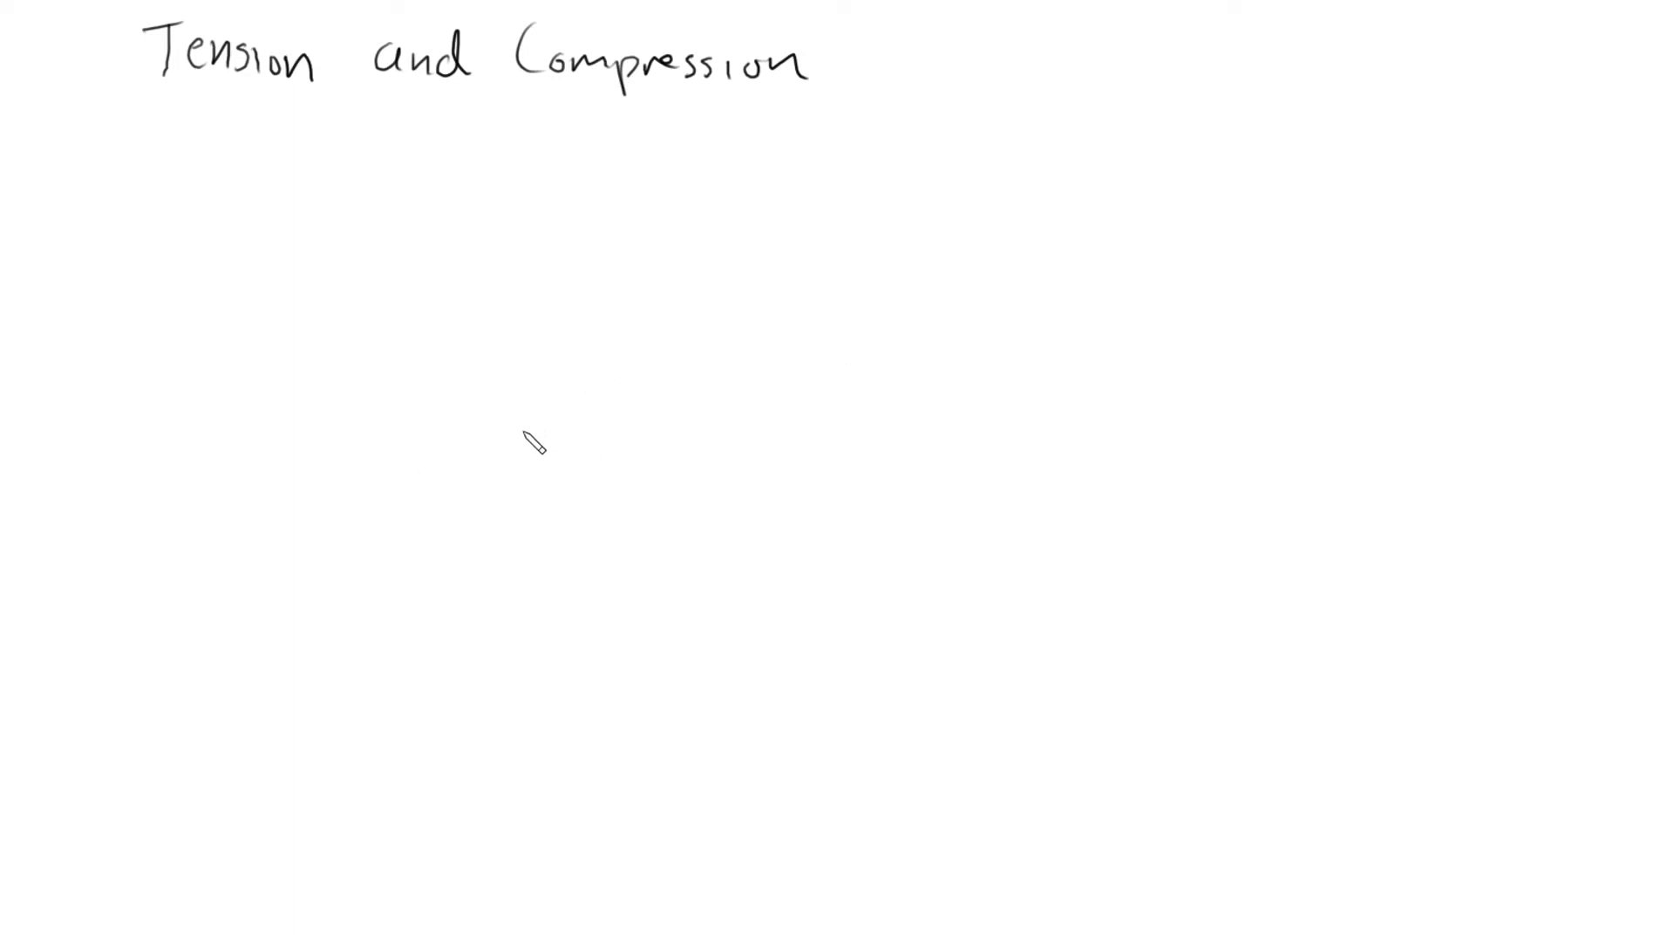
{"action": "mouse_move", "coordinate": [566, 419]}
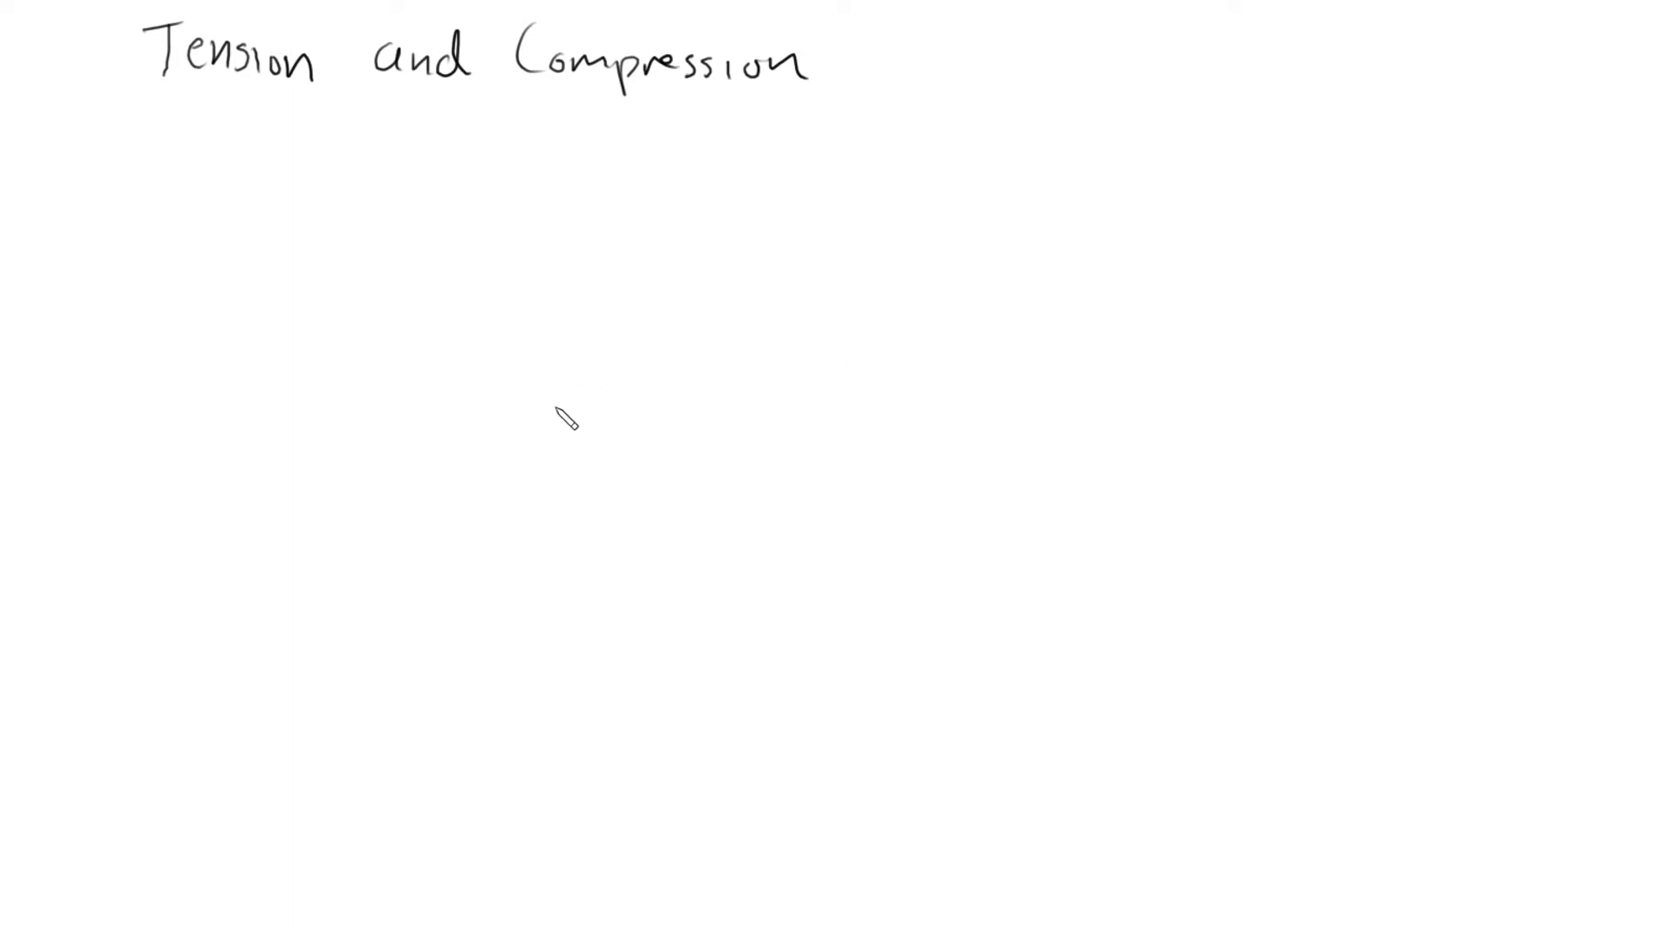
{"action": "mouse_move", "coordinate": [556, 417]}
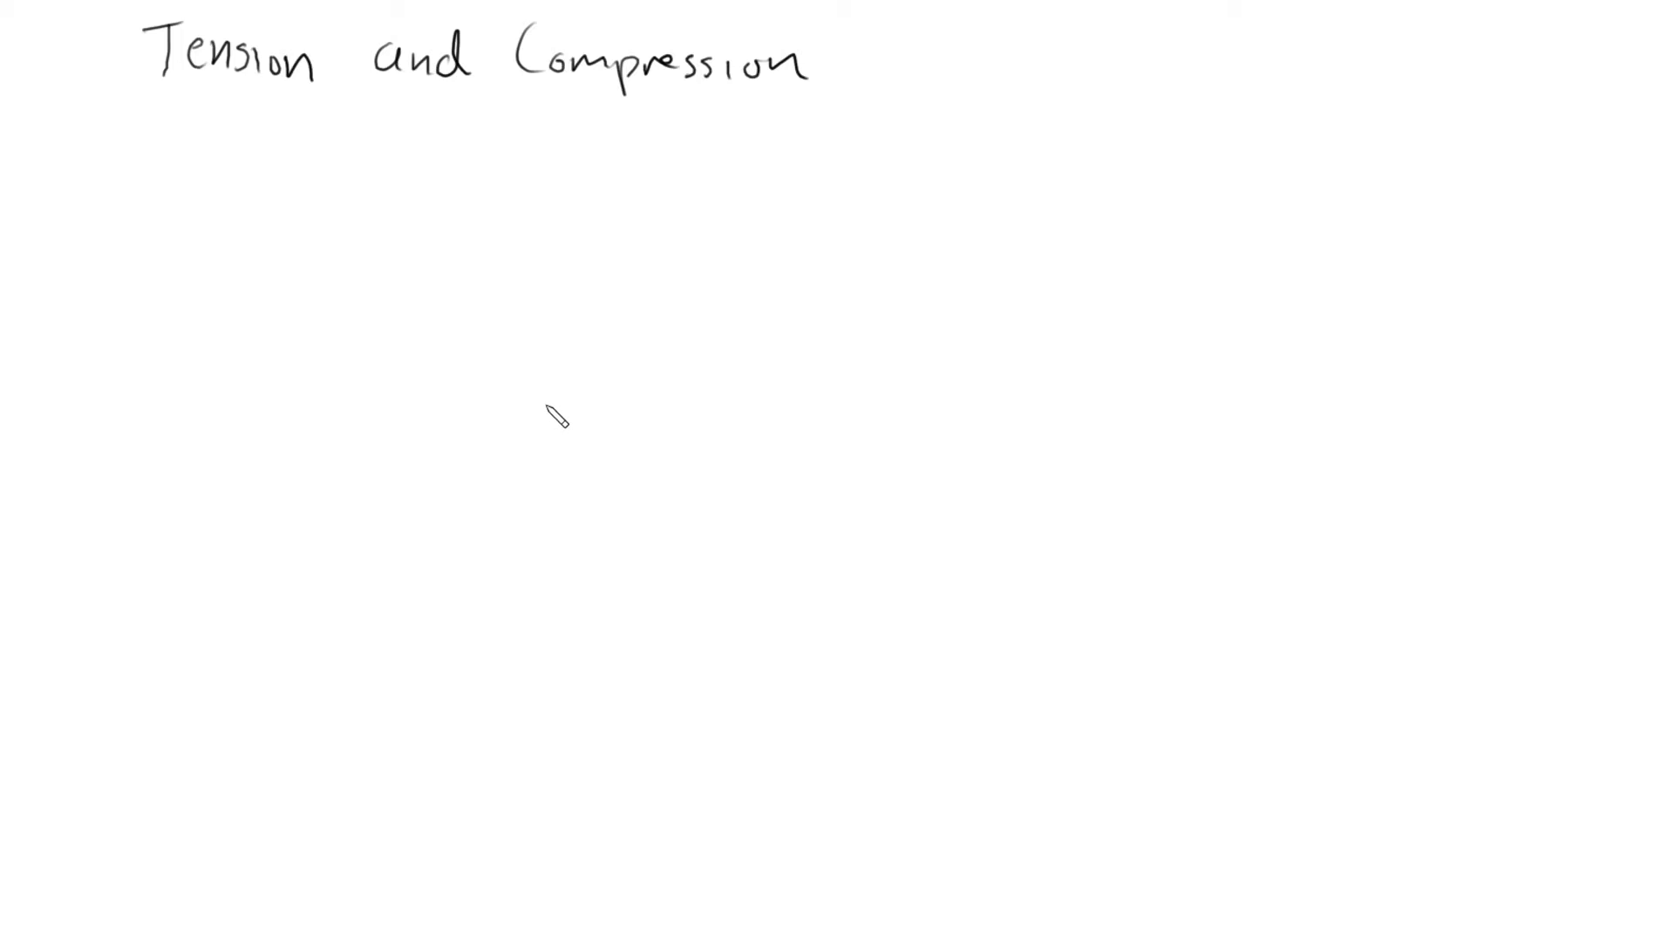
{"action": "mouse_move", "coordinate": [553, 427]}
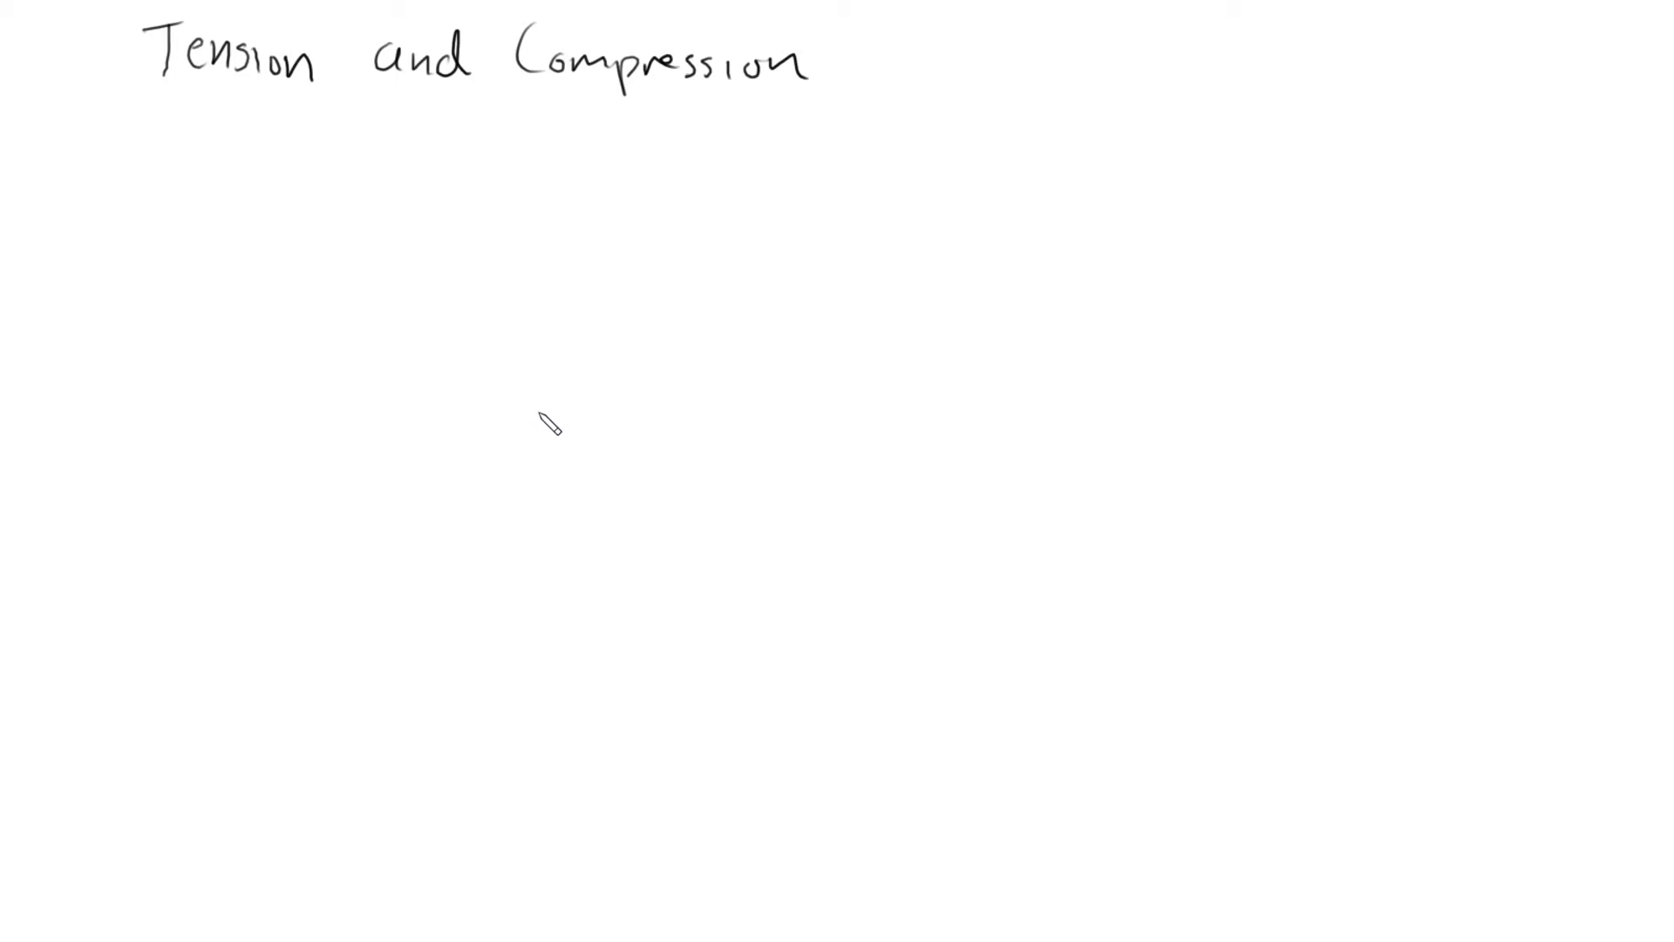
{"action": "mouse_move", "coordinate": [543, 428]}
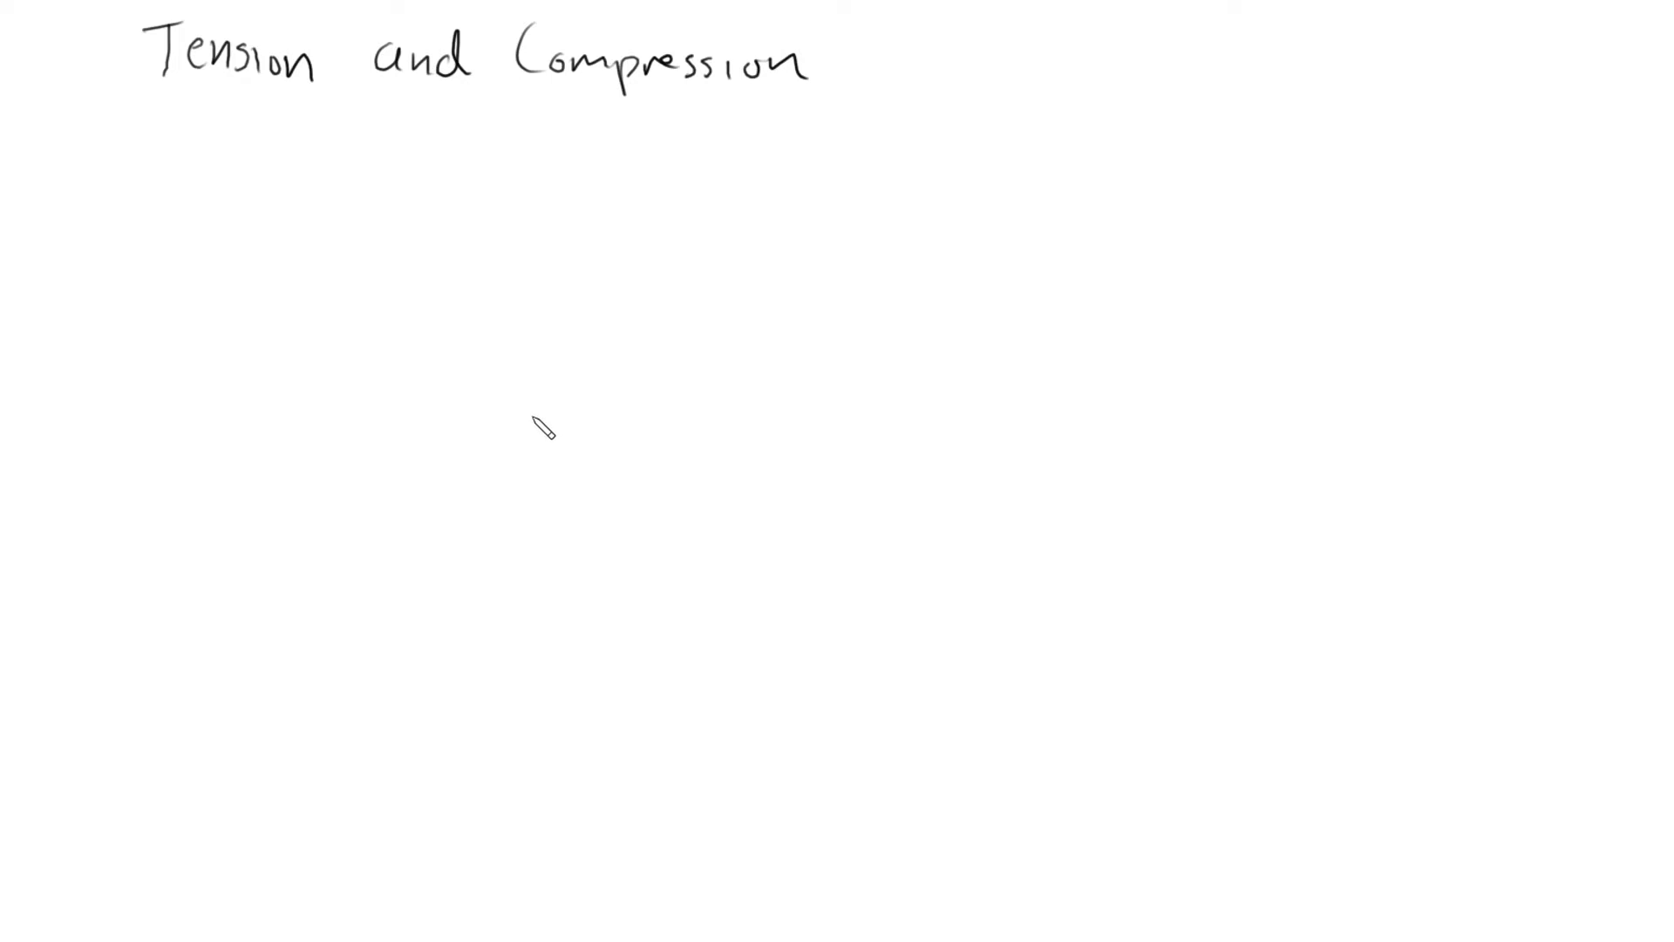
{"action": "mouse_move", "coordinate": [630, 323]}
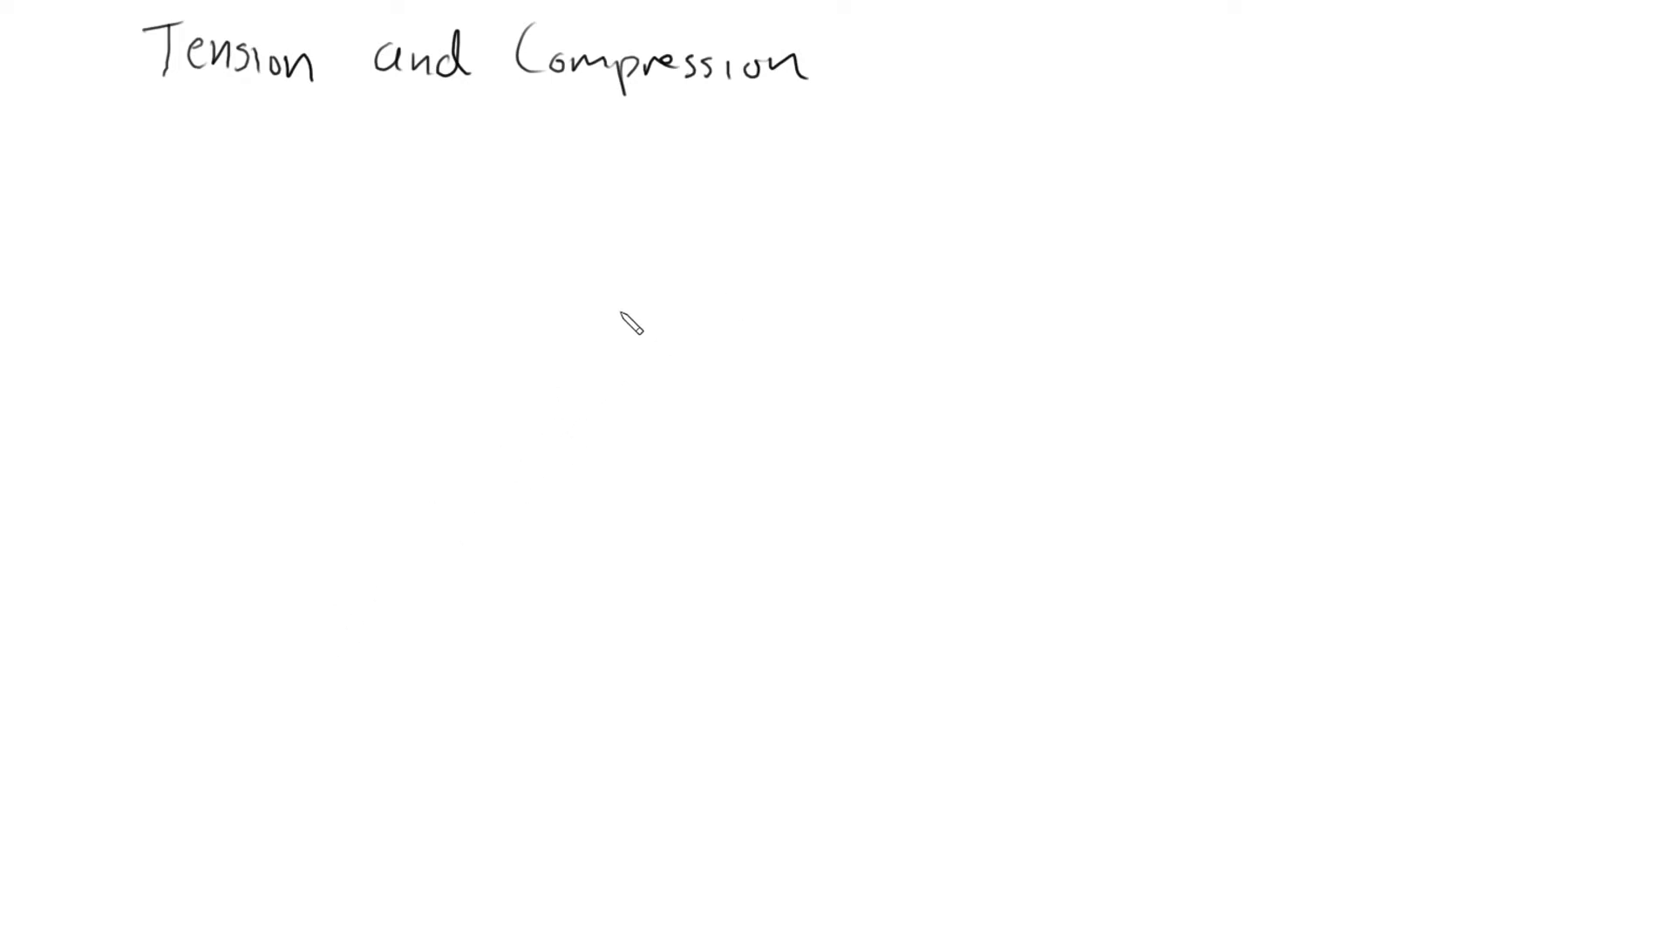
{"action": "mouse_move", "coordinate": [342, 563]}
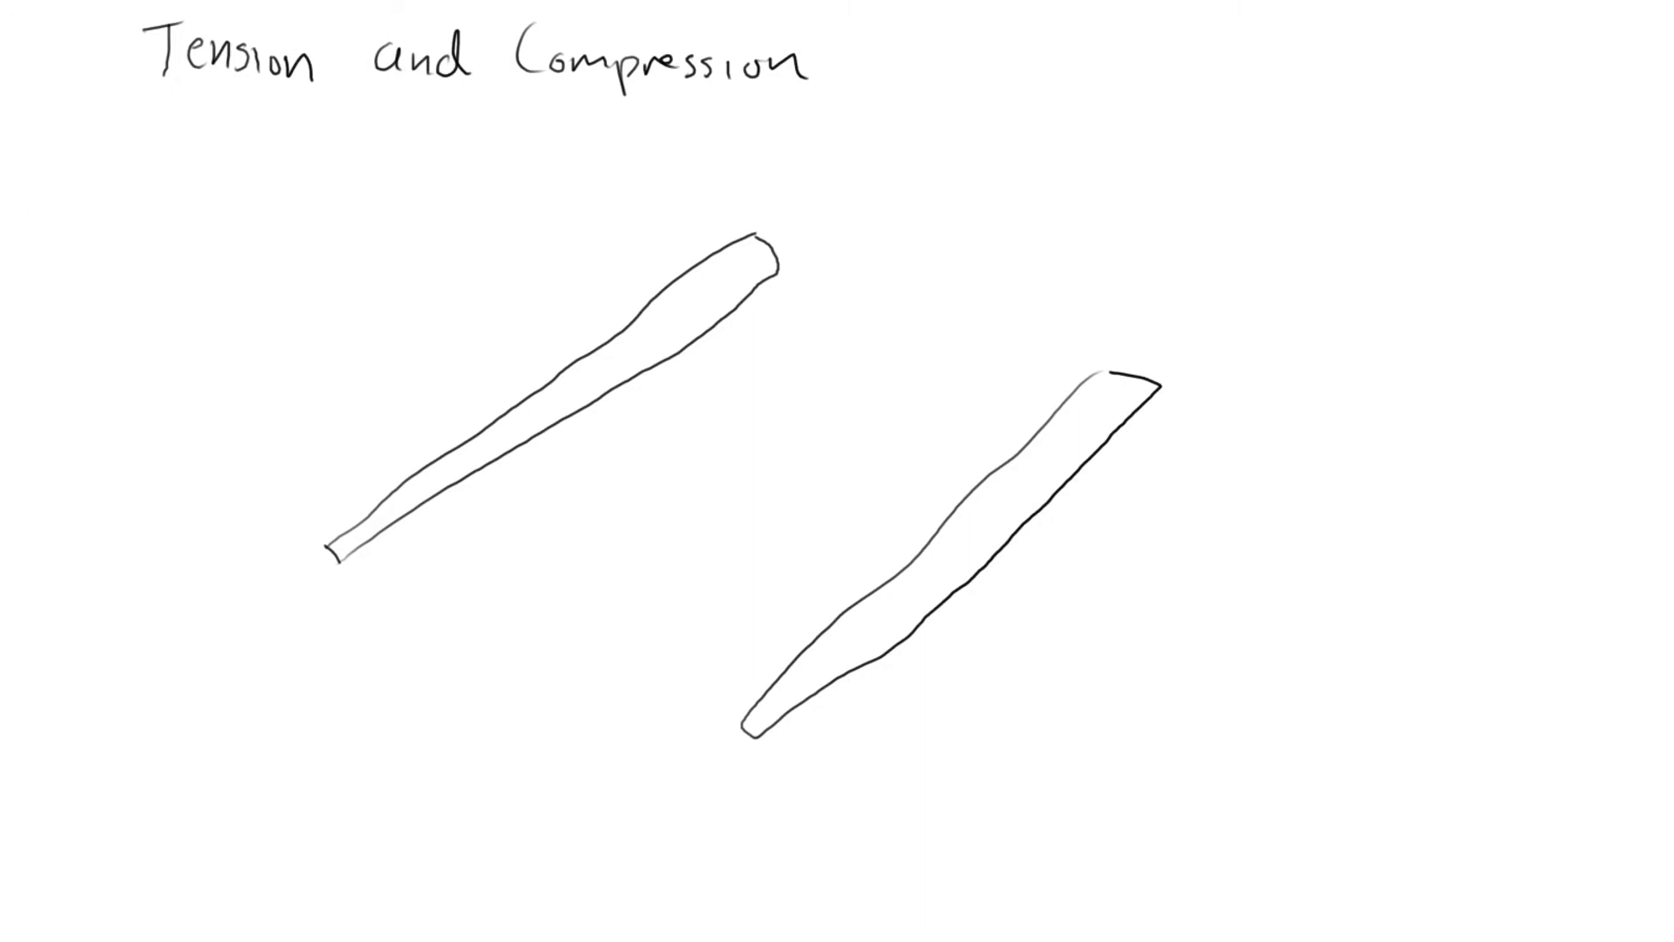
{"action": "mouse_move", "coordinate": [876, 243]}
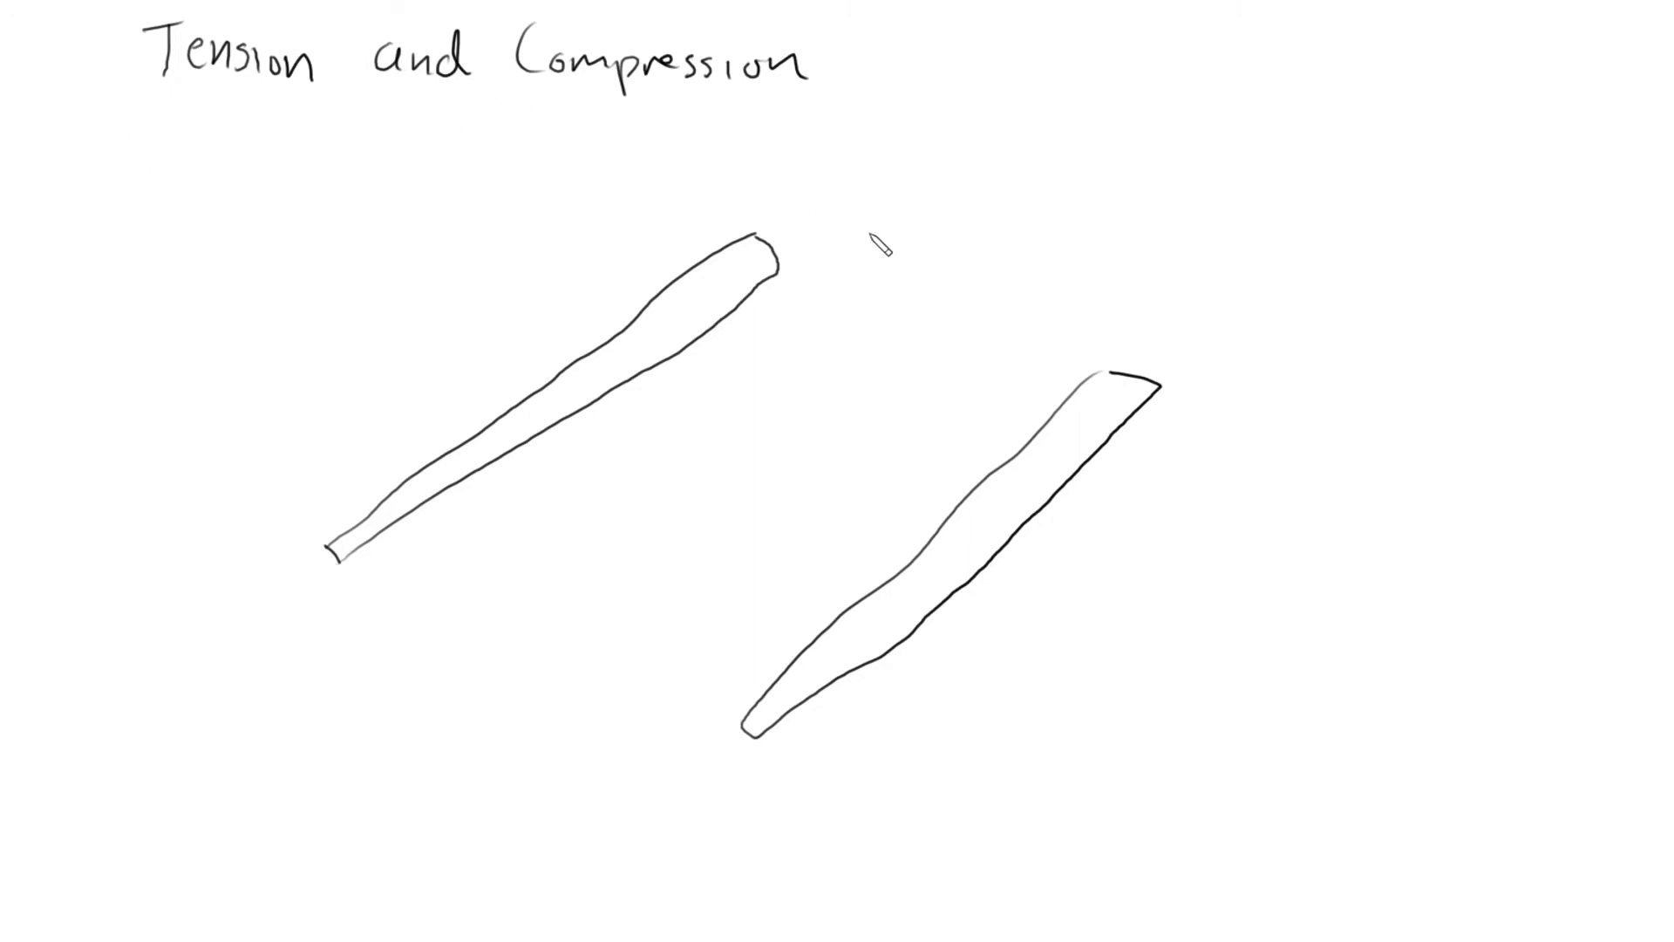
{"action": "mouse_move", "coordinate": [833, 280]}
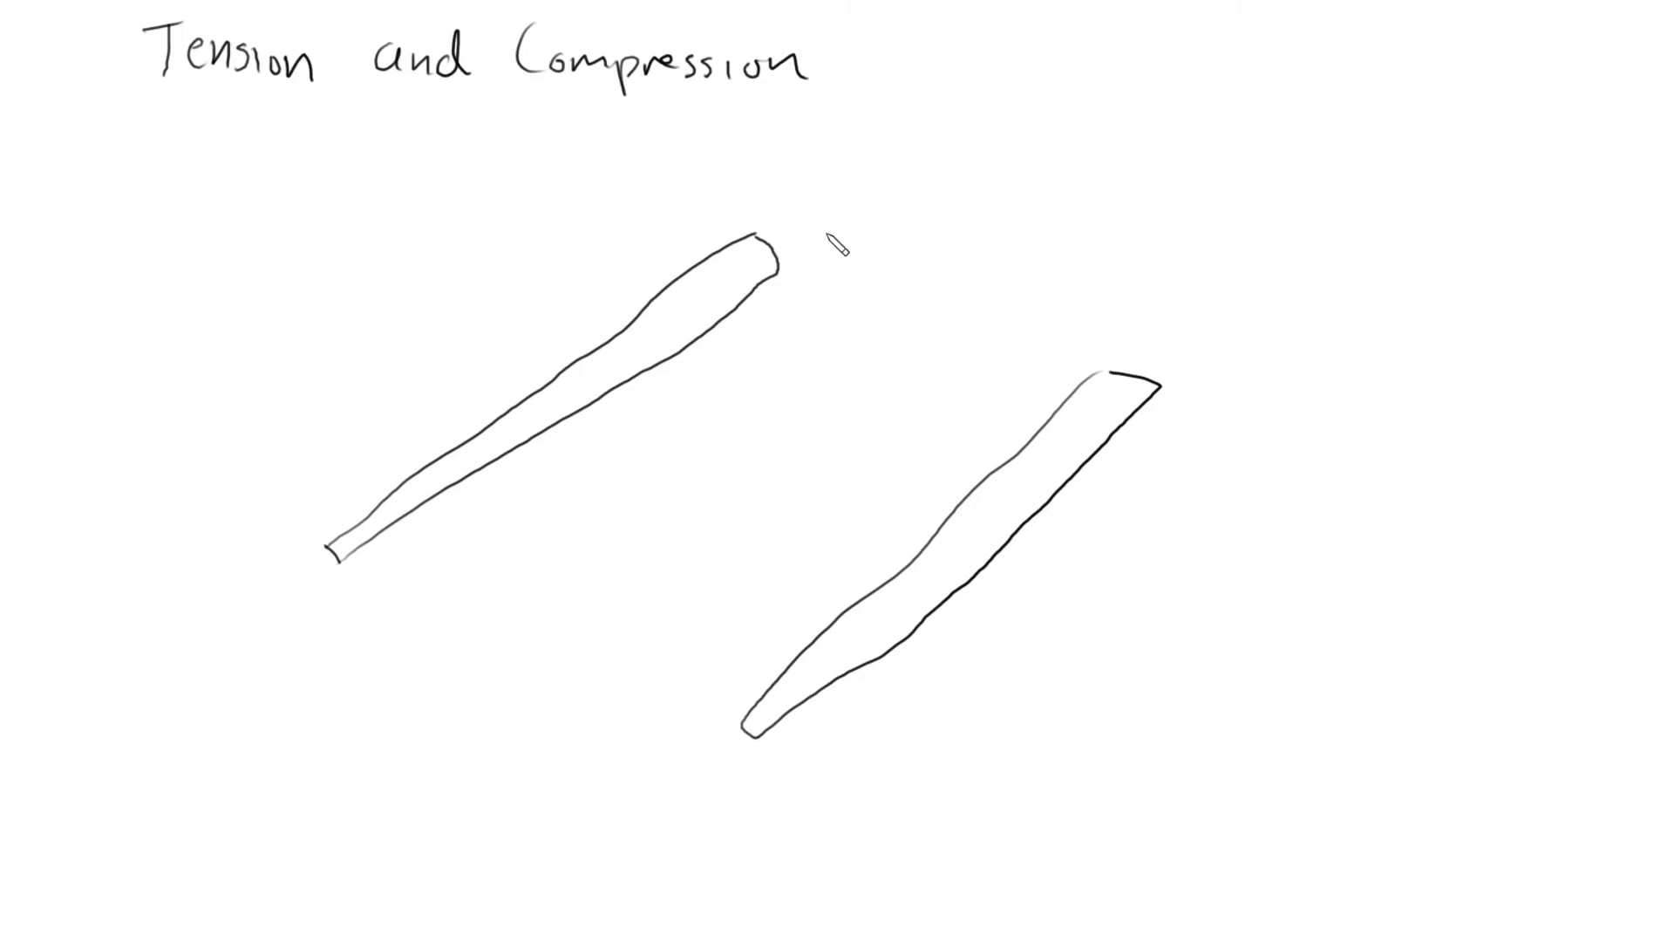
{"action": "mouse_move", "coordinate": [841, 229]}
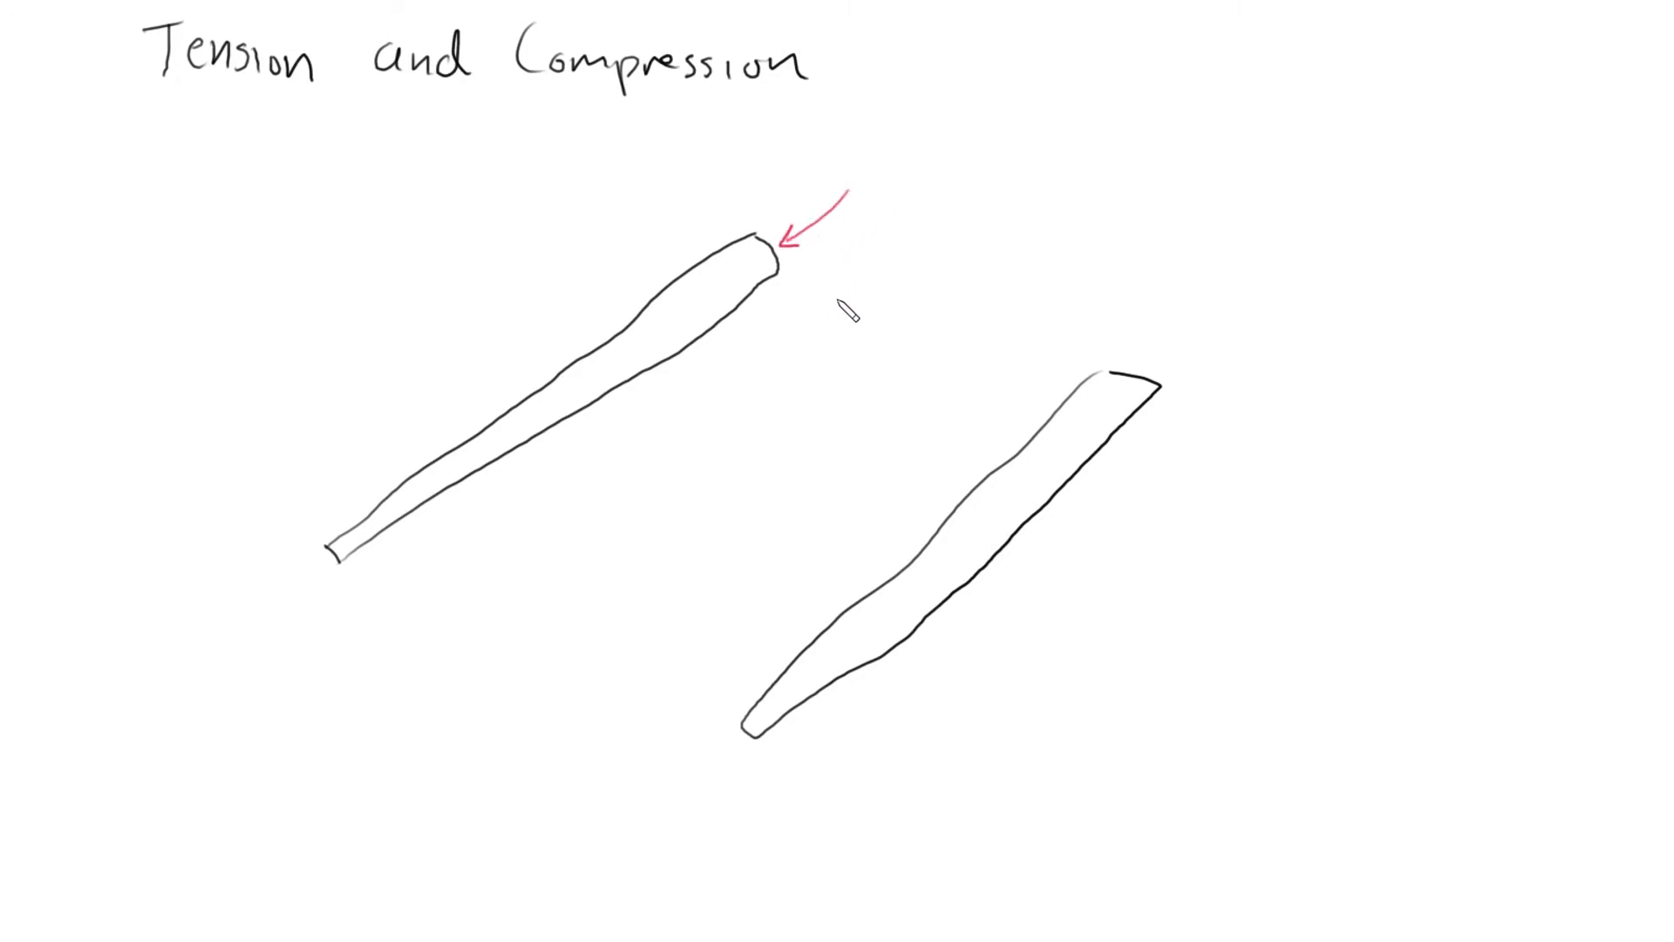
{"action": "mouse_move", "coordinate": [265, 622]}
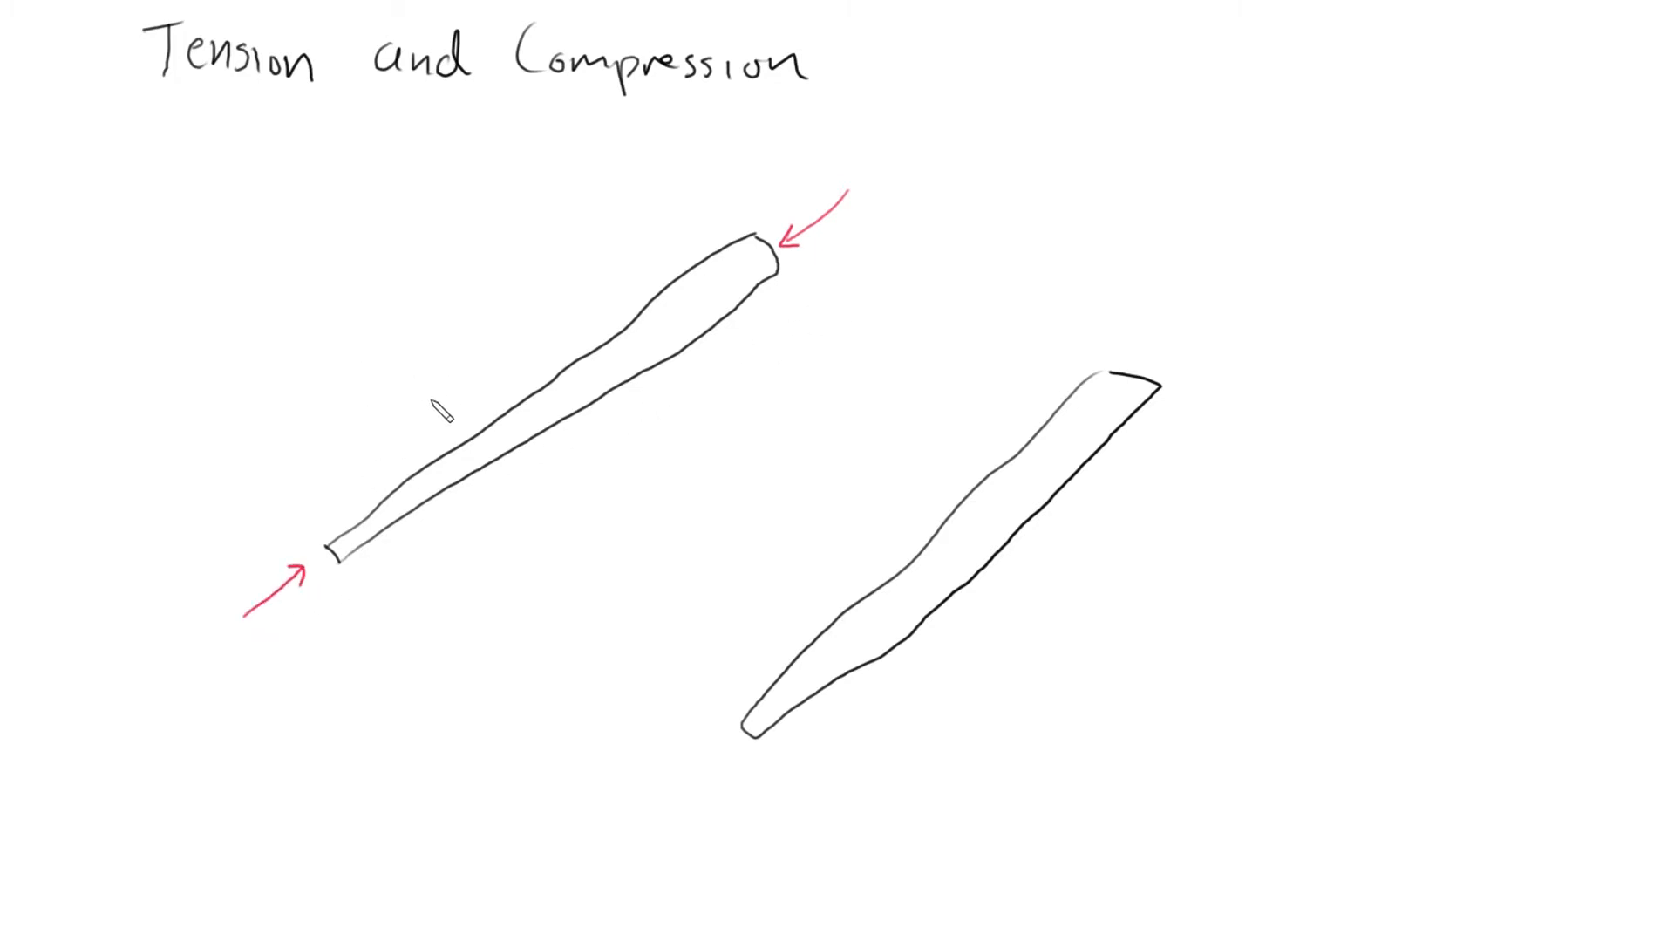
{"action": "type", "text": "compr"}
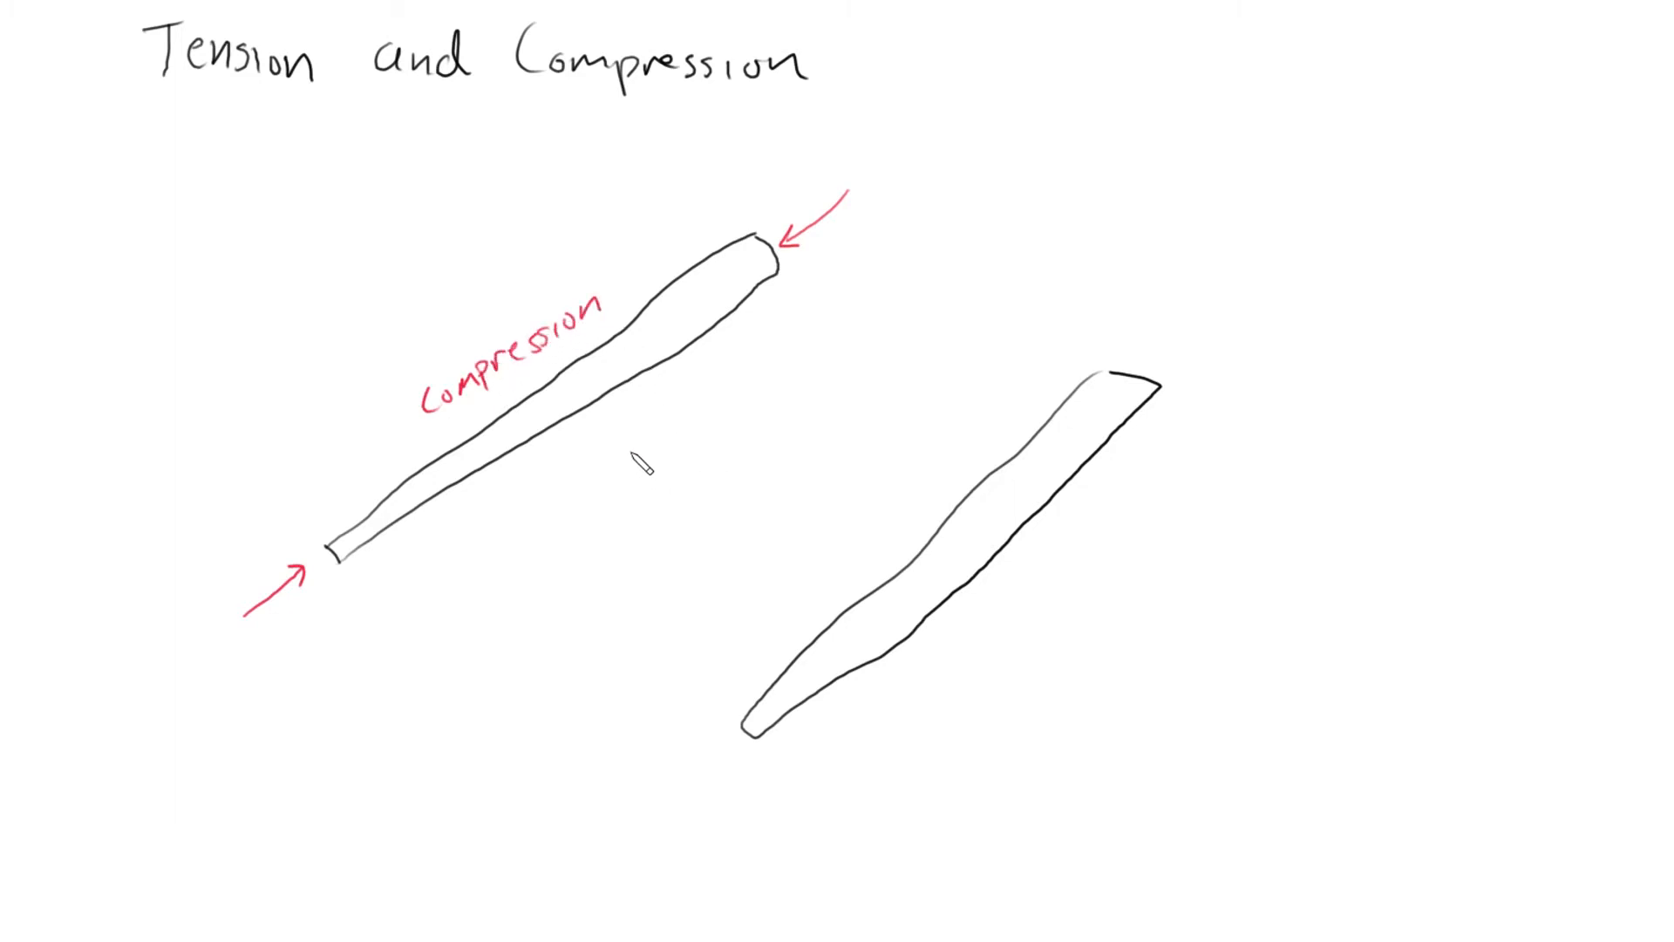
{"action": "scroll", "scroll_direction": "down", "scroll_amount": 3}
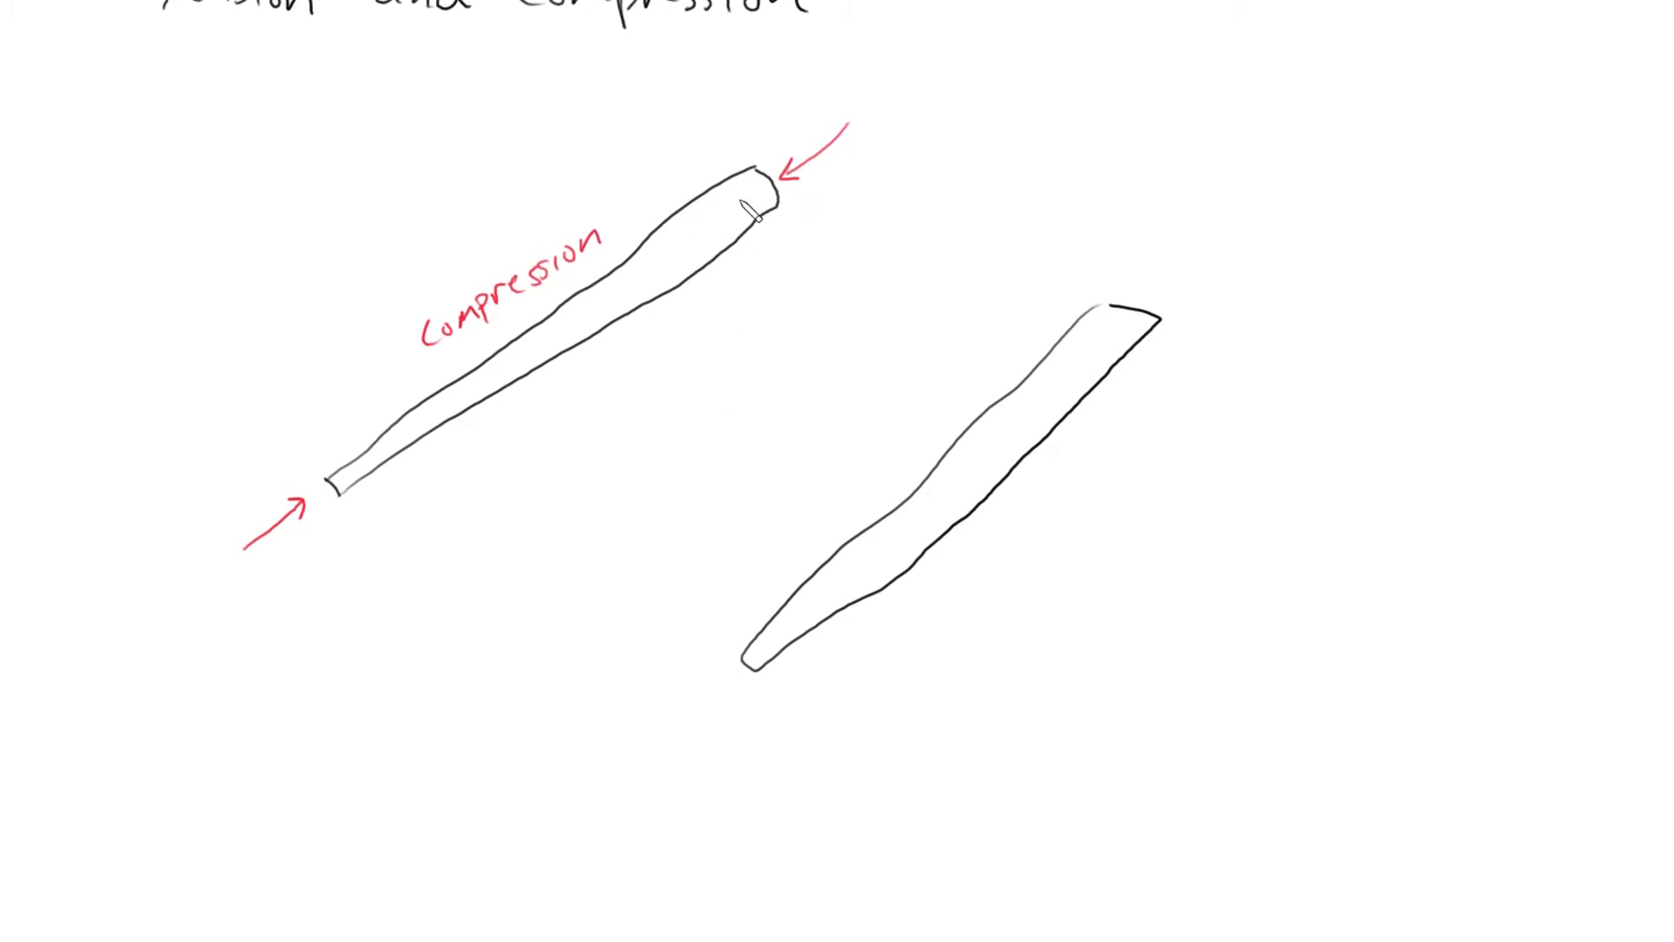
{"action": "mouse_move", "coordinate": [594, 405]}
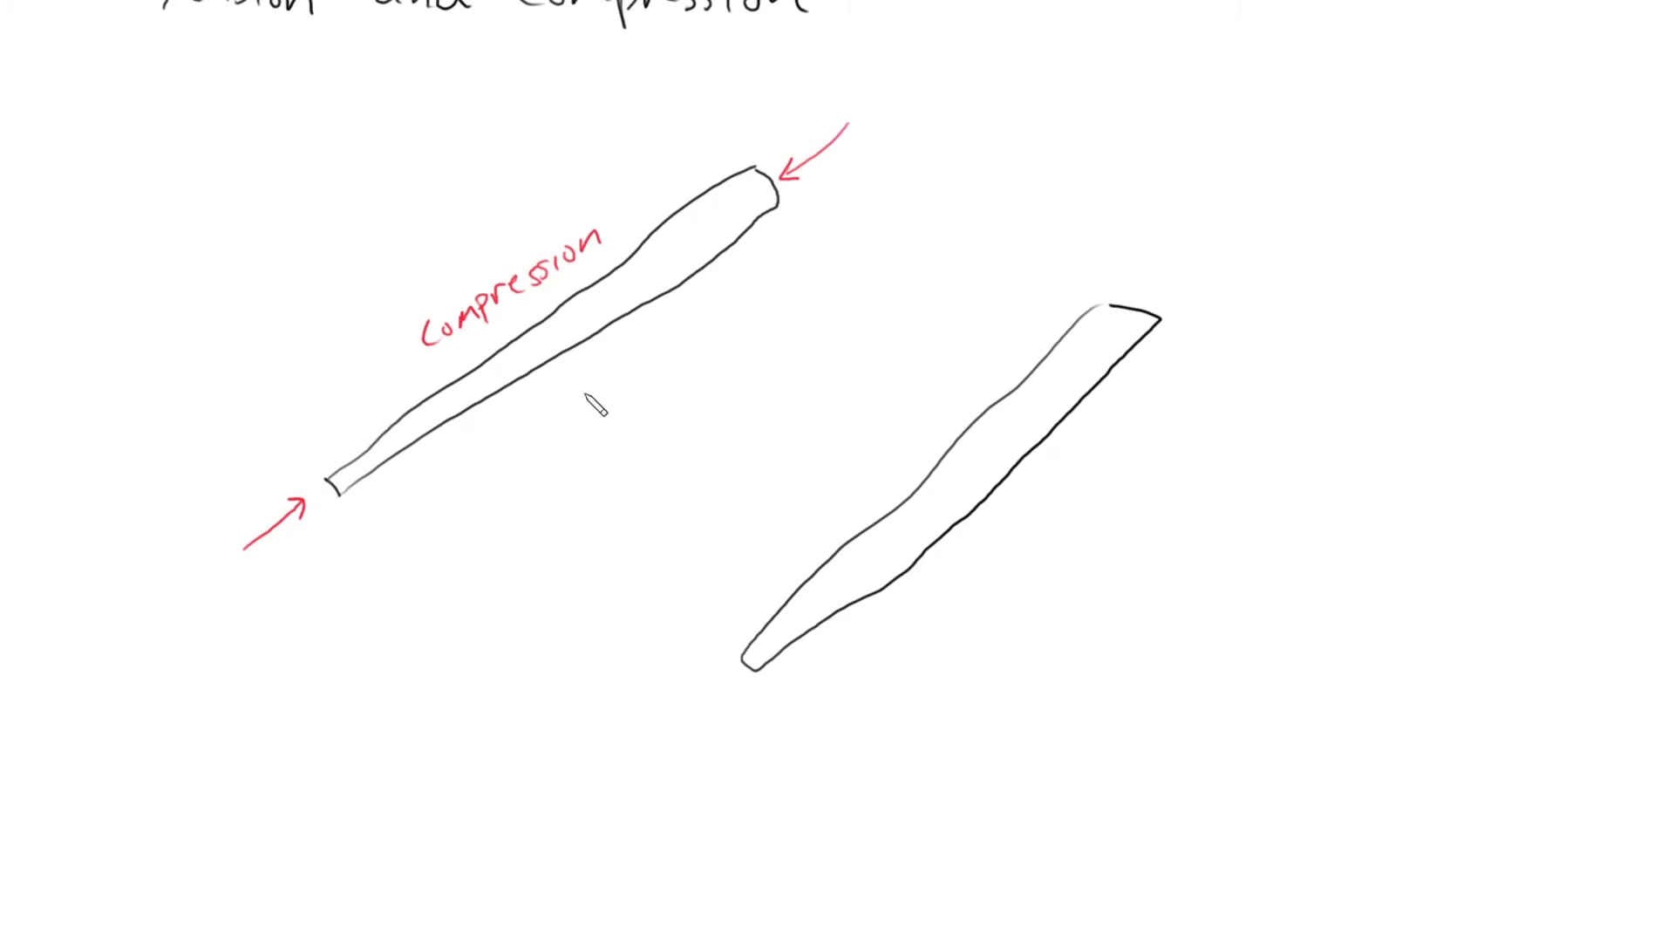
{"action": "mouse_move", "coordinate": [741, 548]}
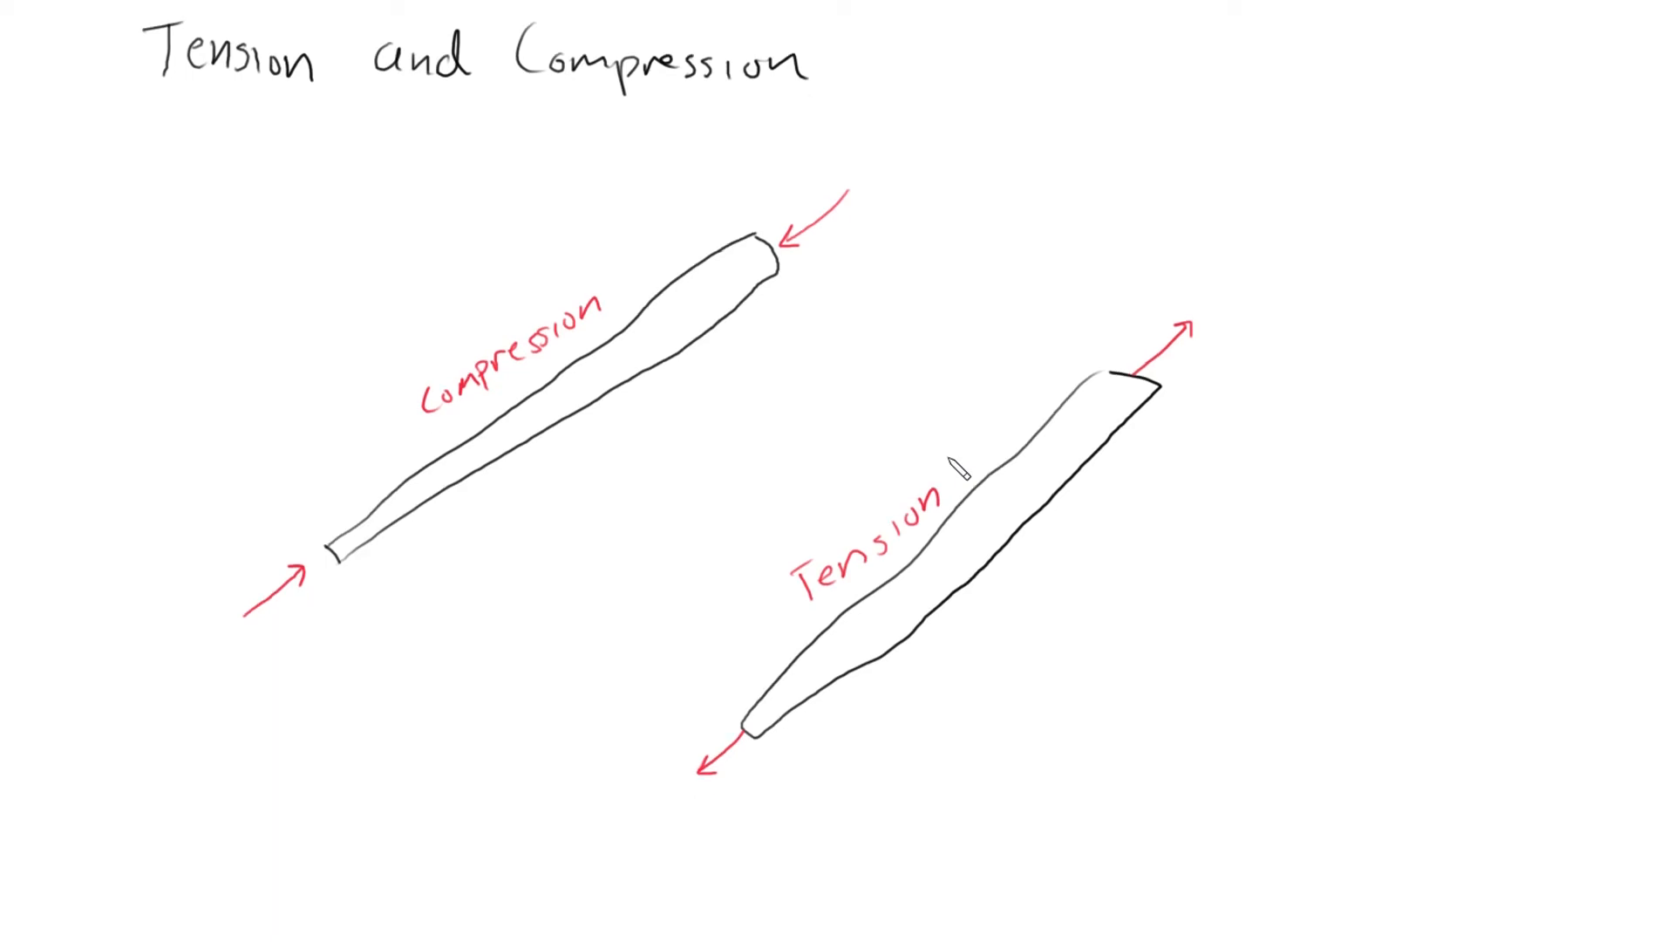
{"action": "scroll", "scroll_direction": "down", "scroll_amount": 3}
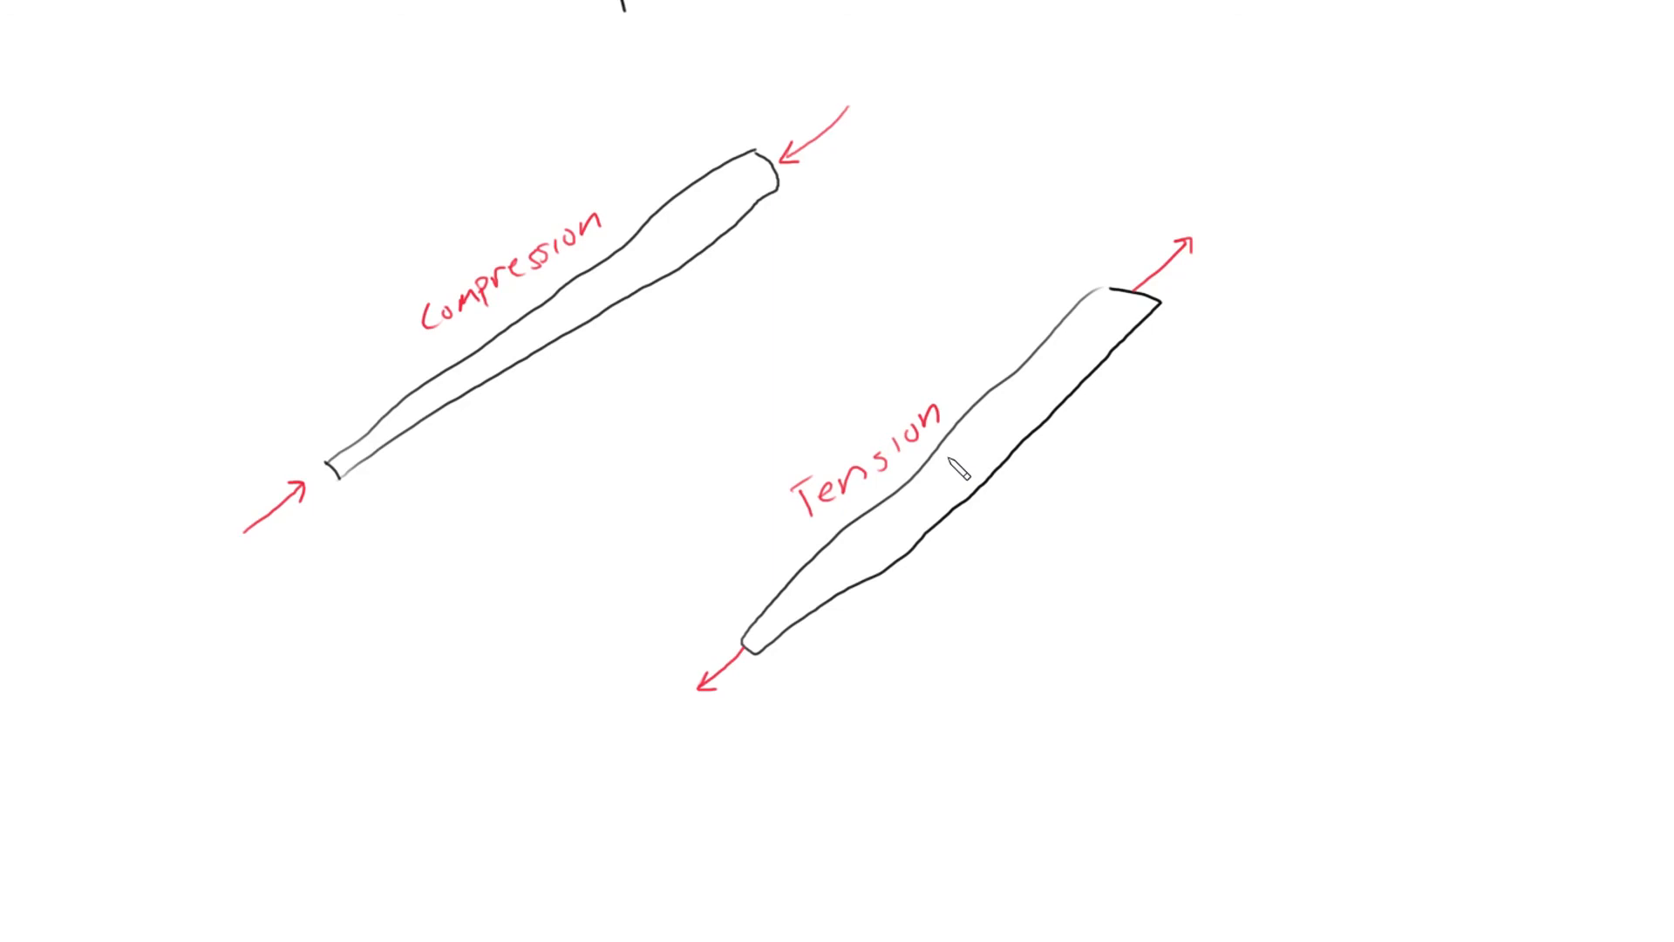
{"action": "mouse_move", "coordinate": [721, 363]}
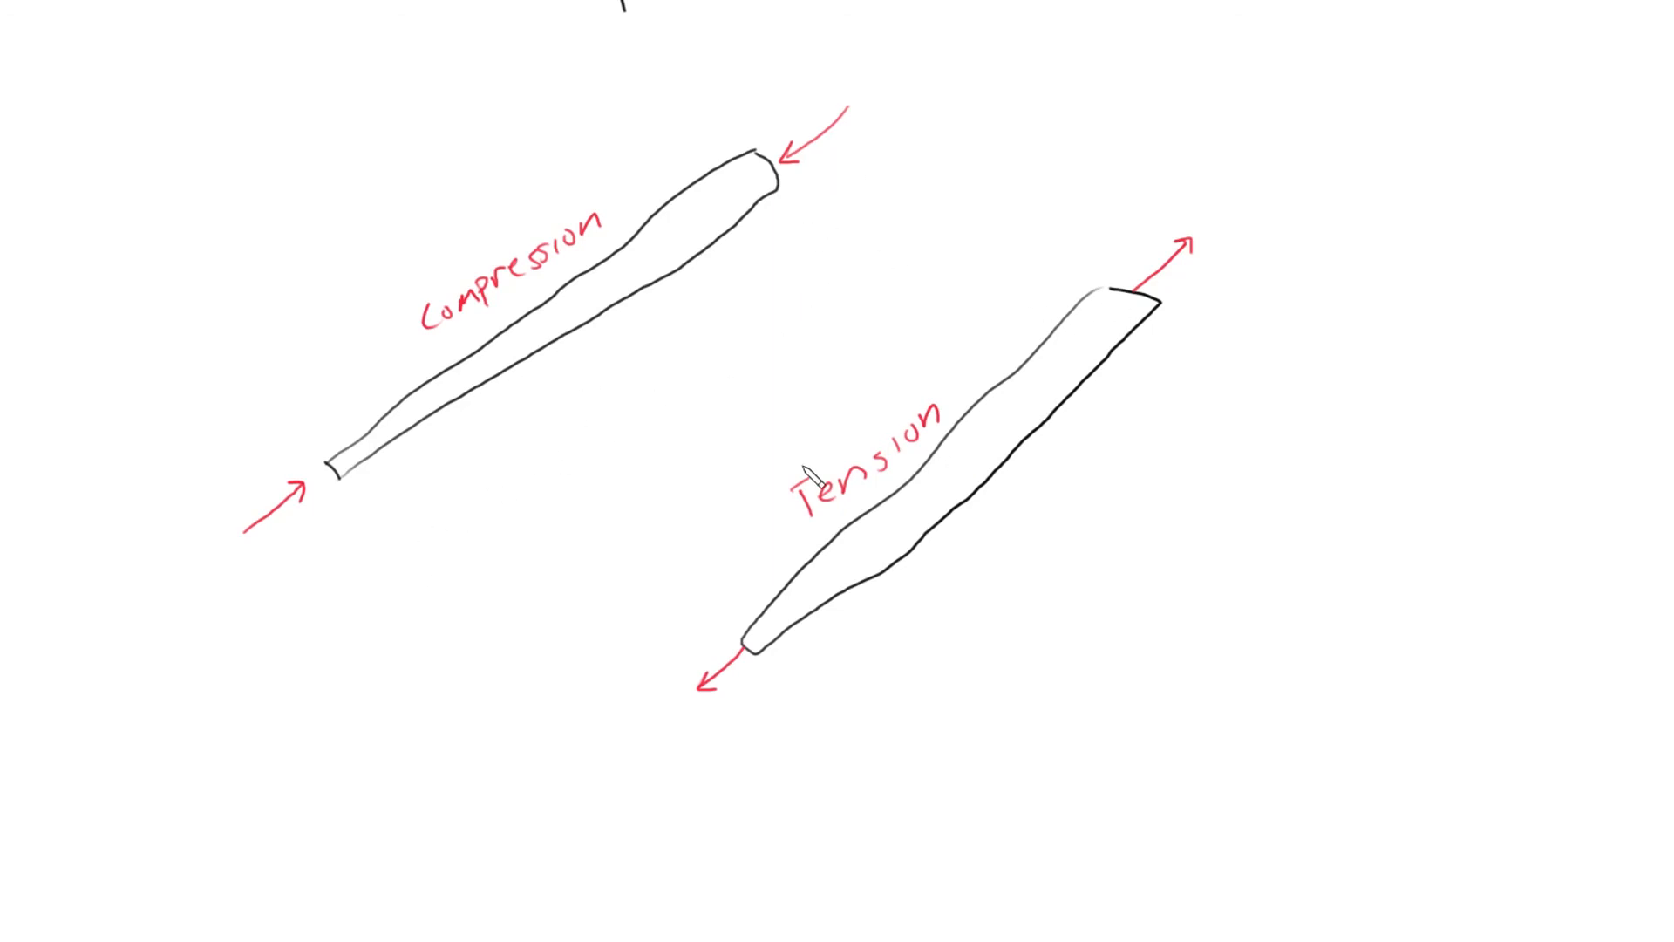
{"action": "mouse_move", "coordinate": [603, 363]}
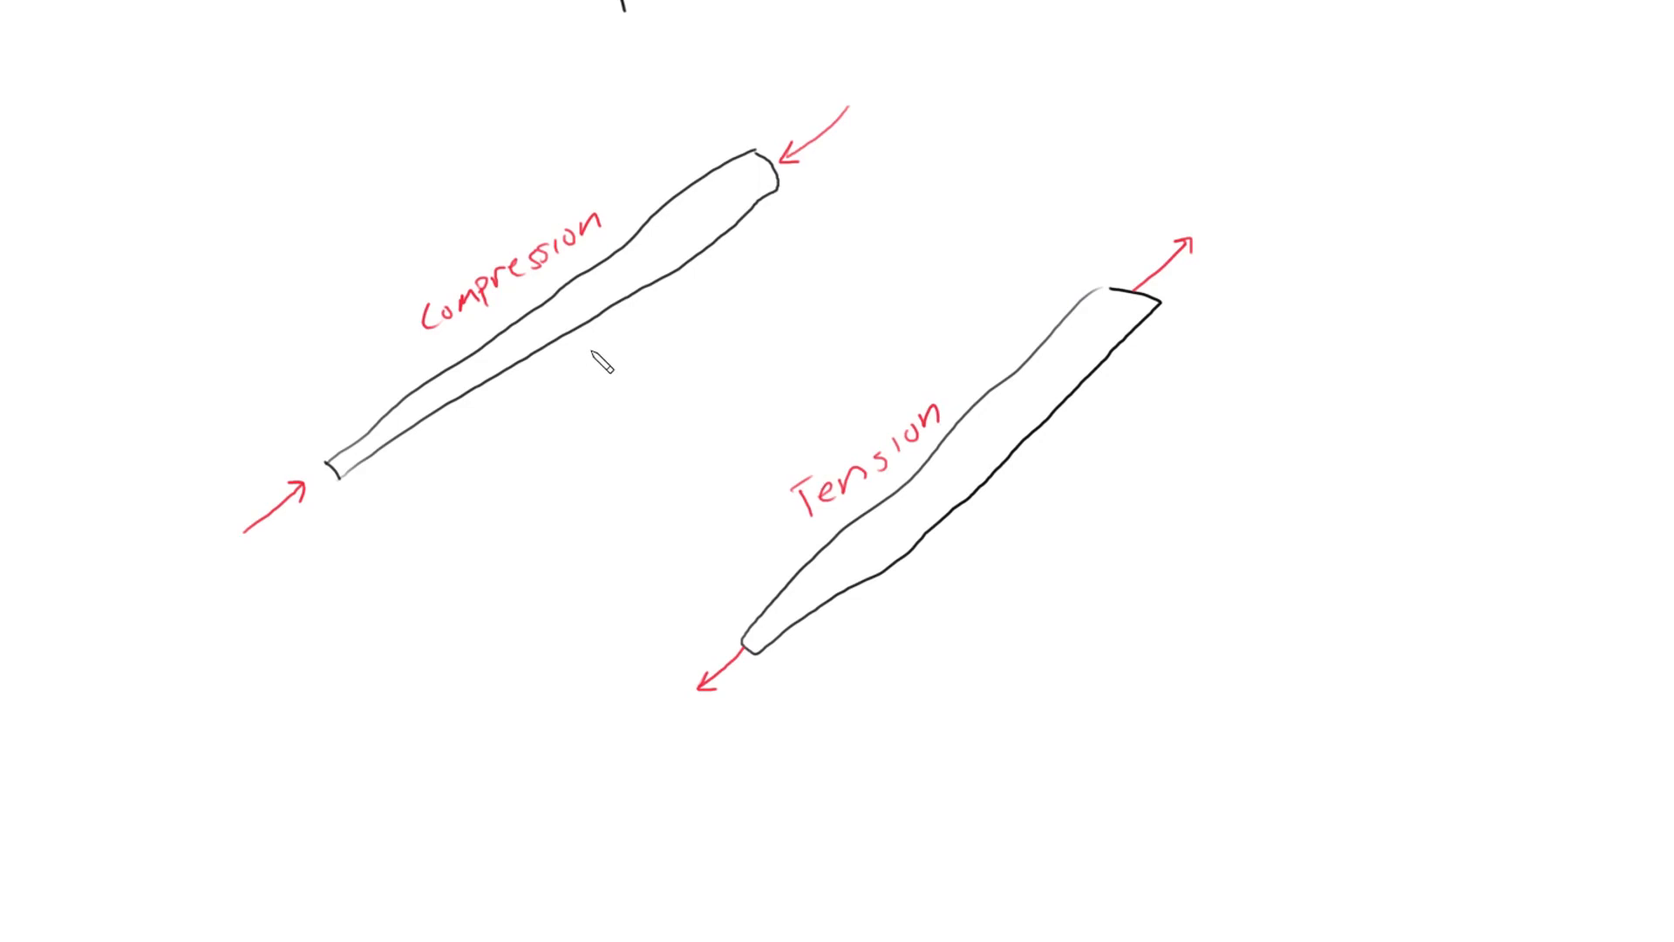
{"action": "mouse_move", "coordinate": [404, 234]}
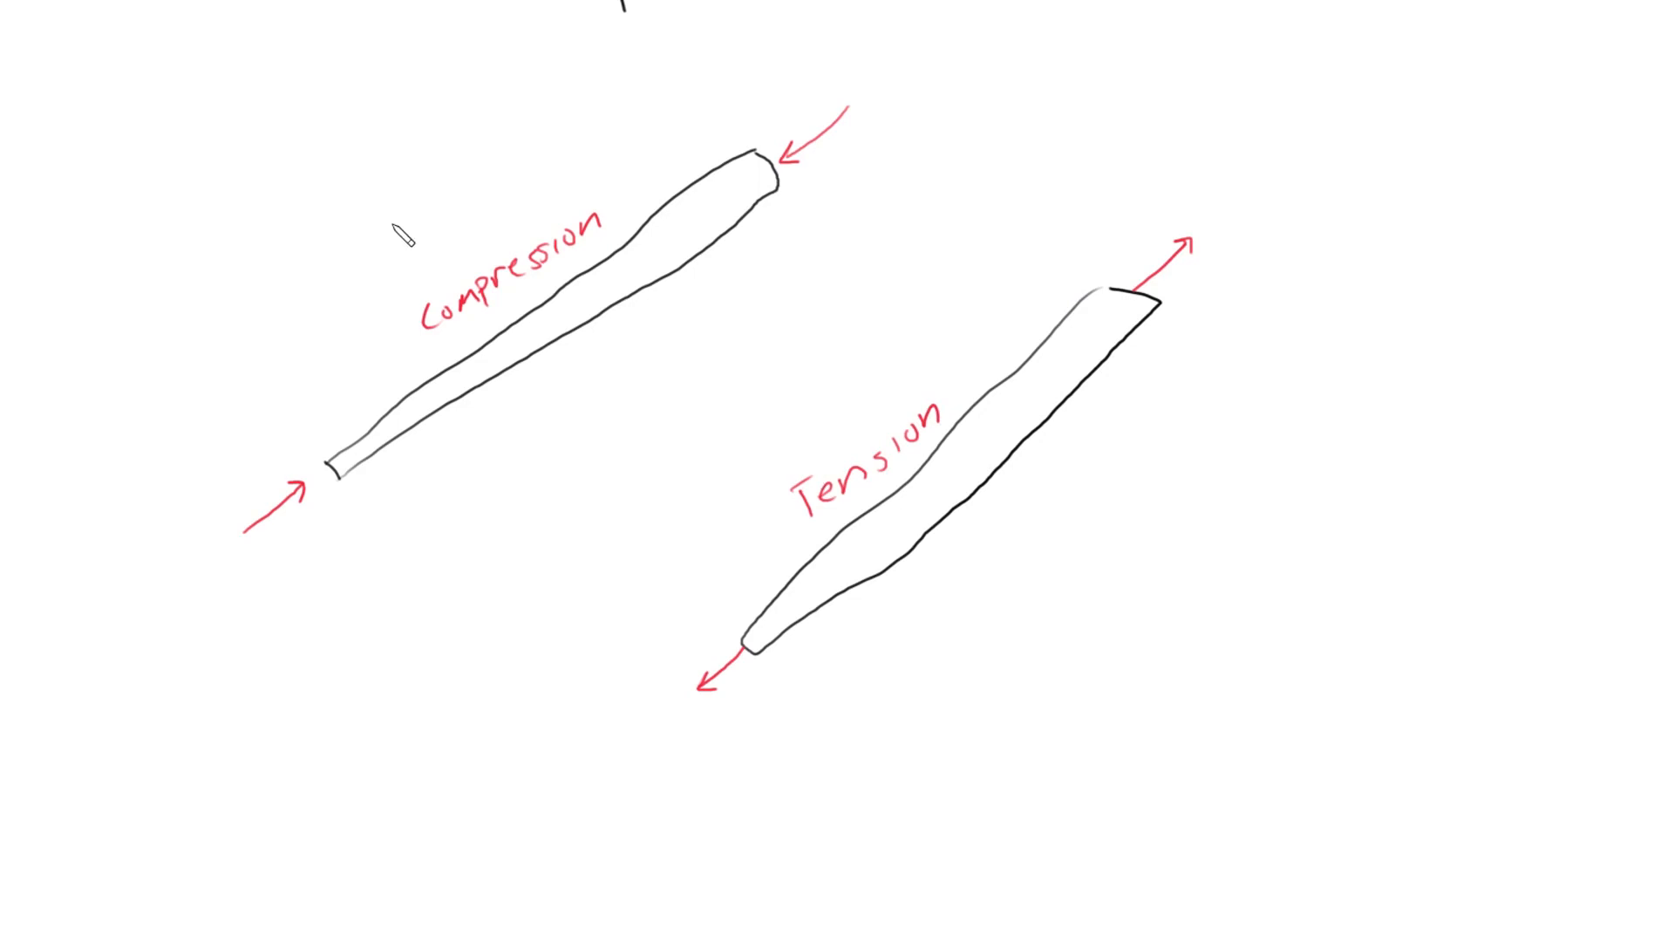
{"action": "mouse_move", "coordinate": [509, 468]}
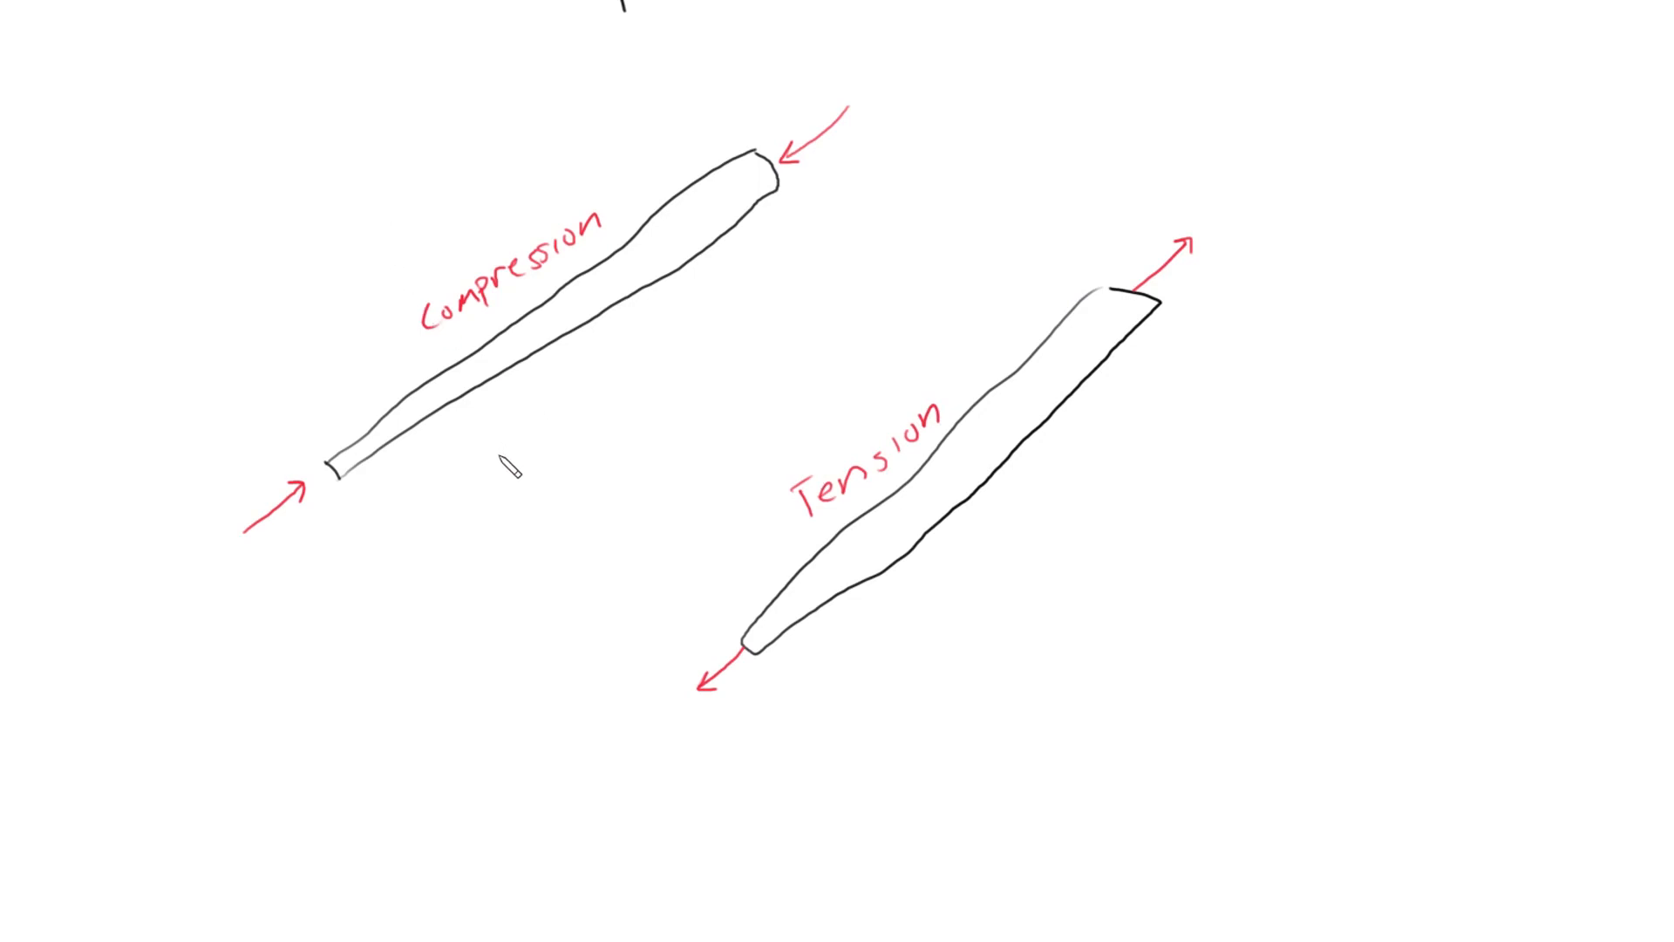
{"action": "mouse_move", "coordinate": [477, 539]}
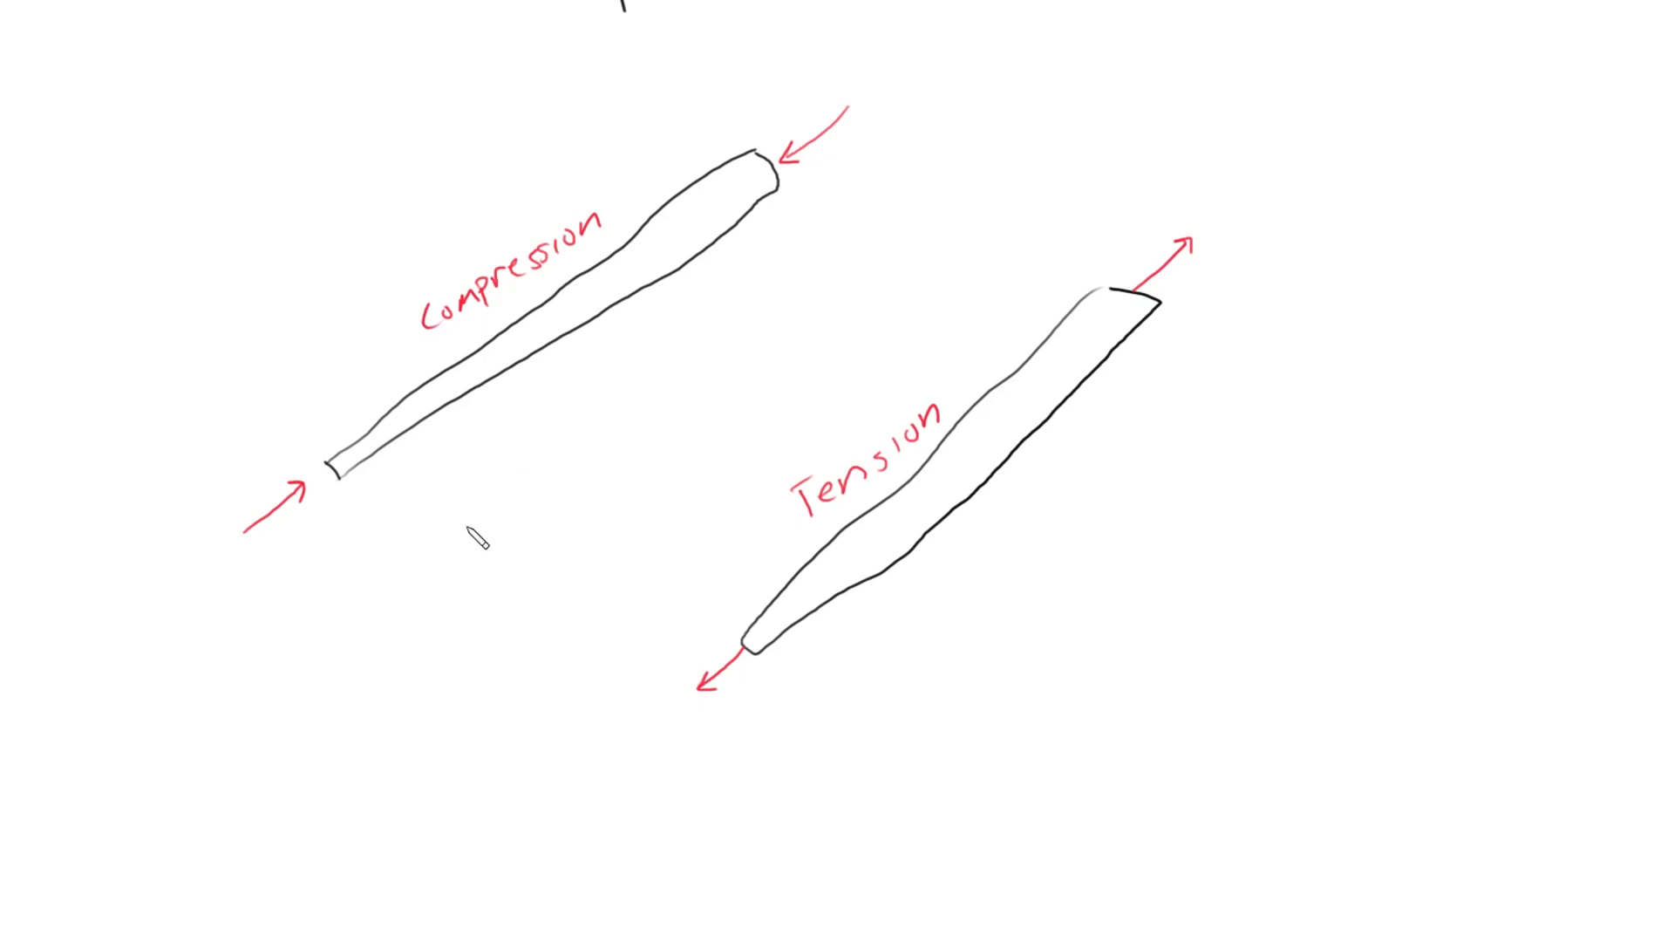
{"action": "mouse_move", "coordinate": [466, 544]}
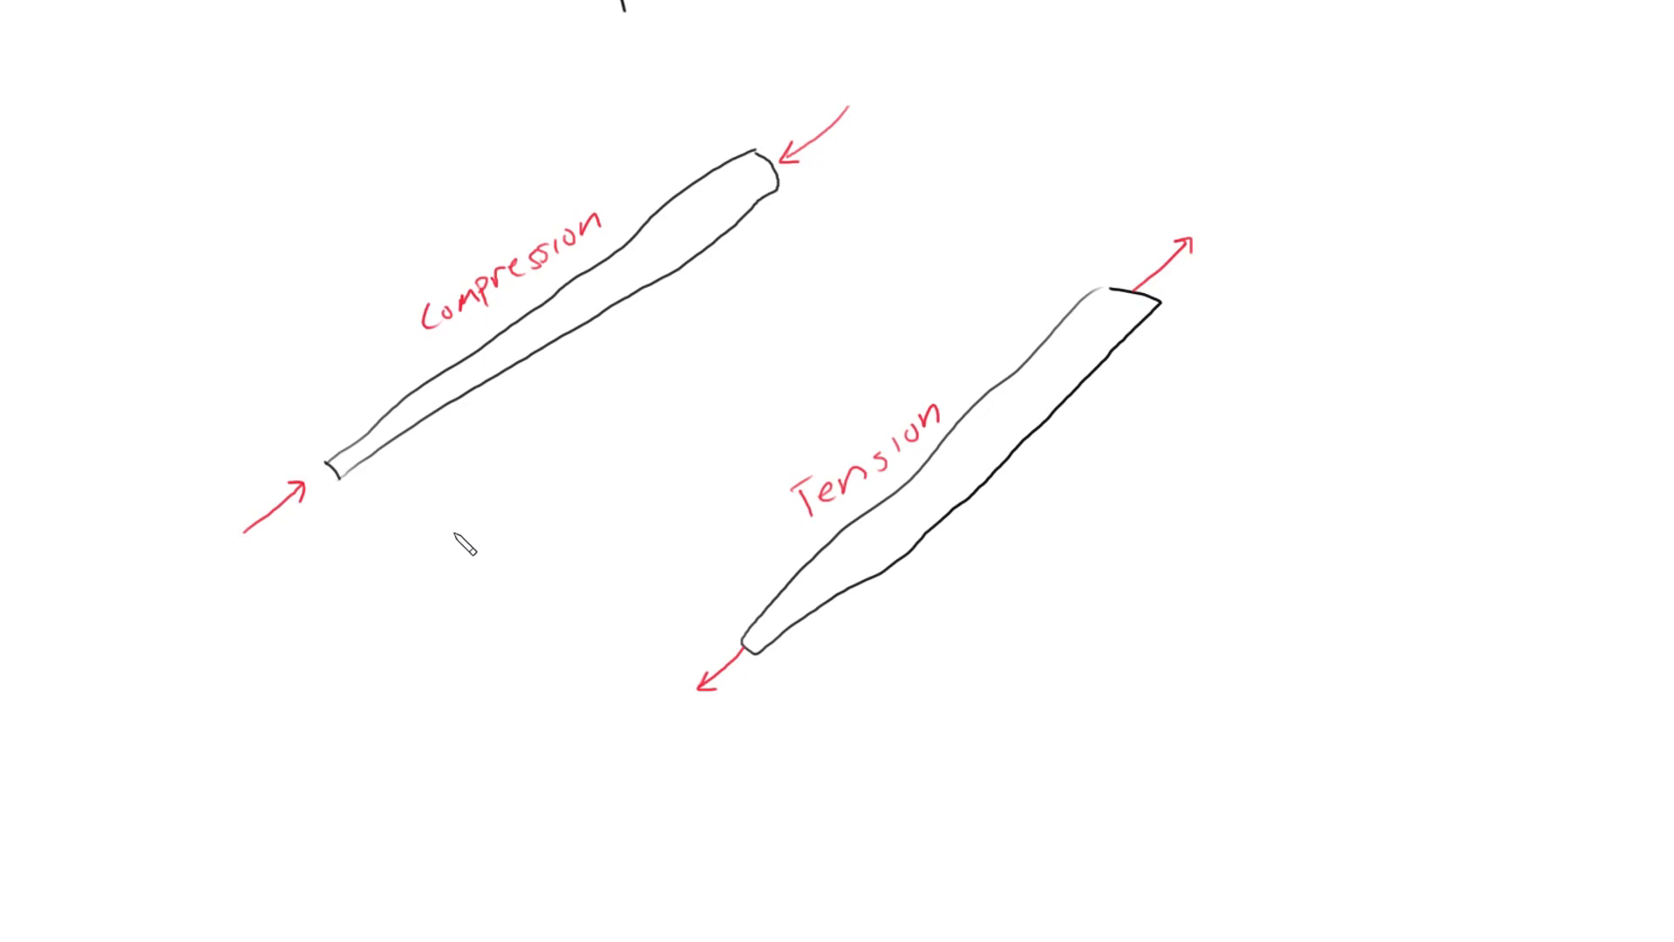
{"action": "mouse_move", "coordinate": [470, 504]}
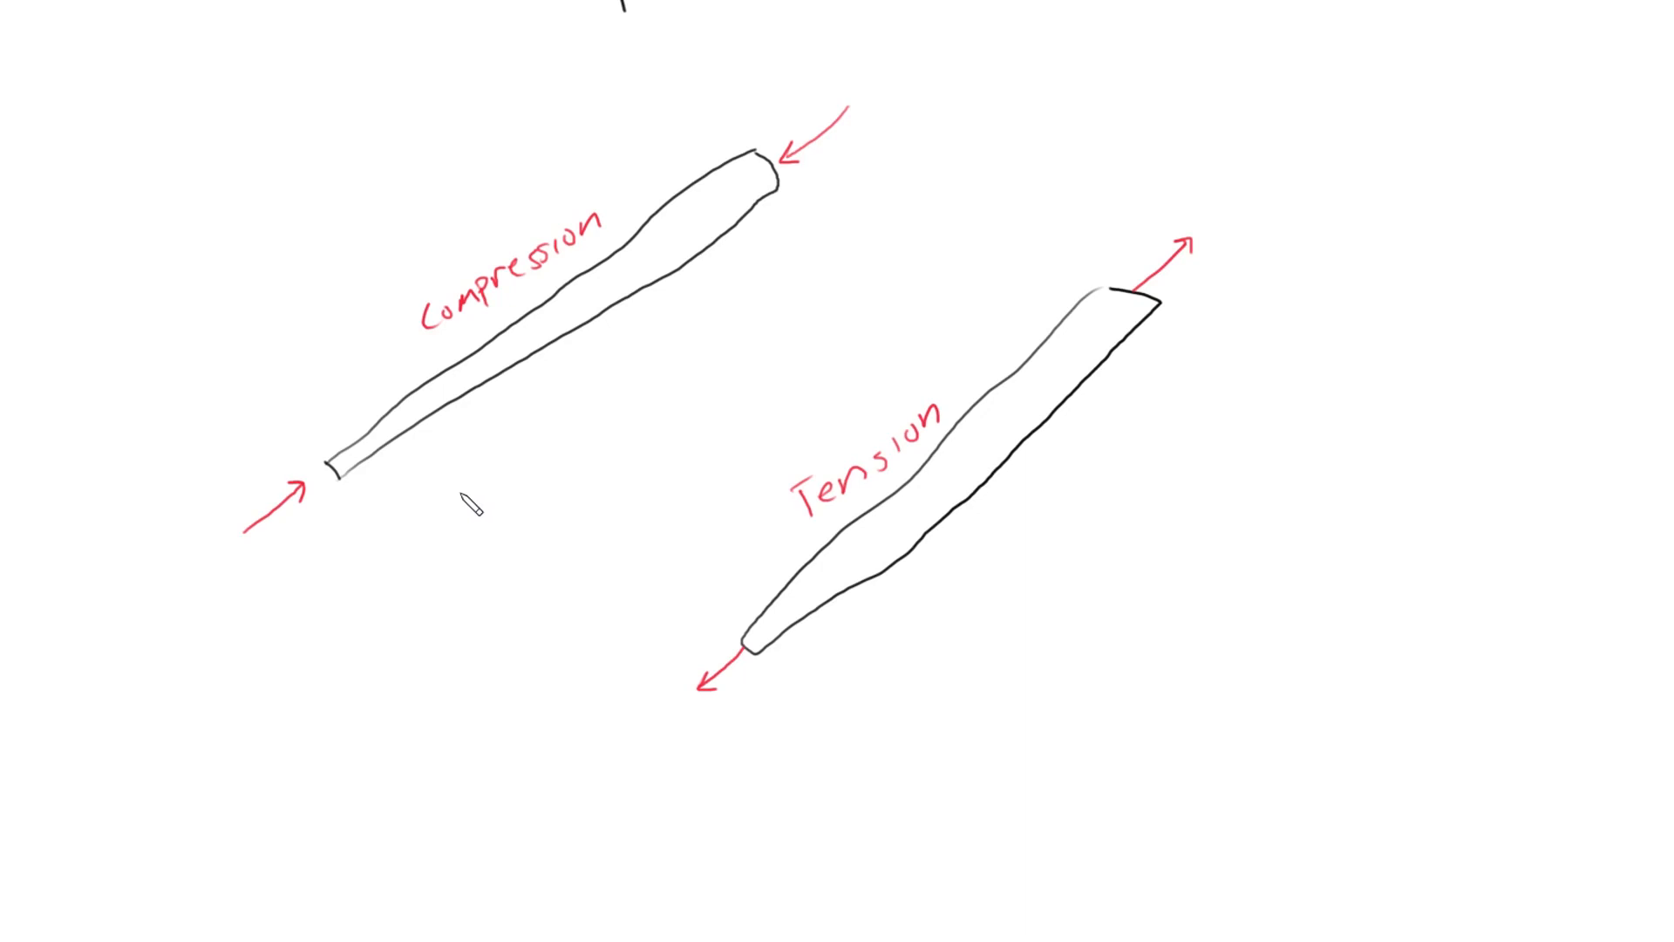